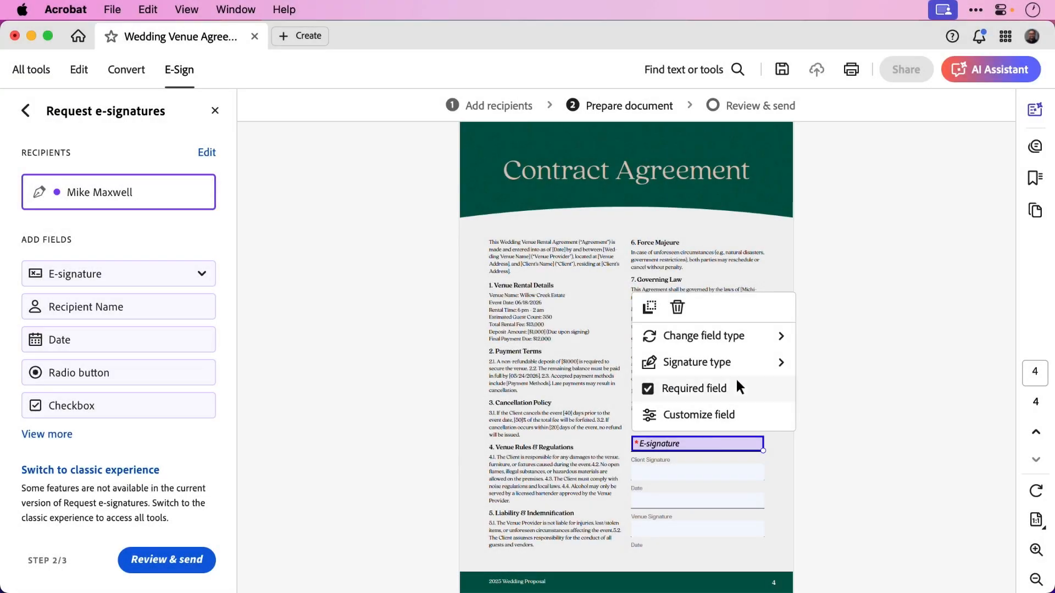
Step: Replace the default message with a personal greeting and send the agreement for signature
left_click(166, 559)
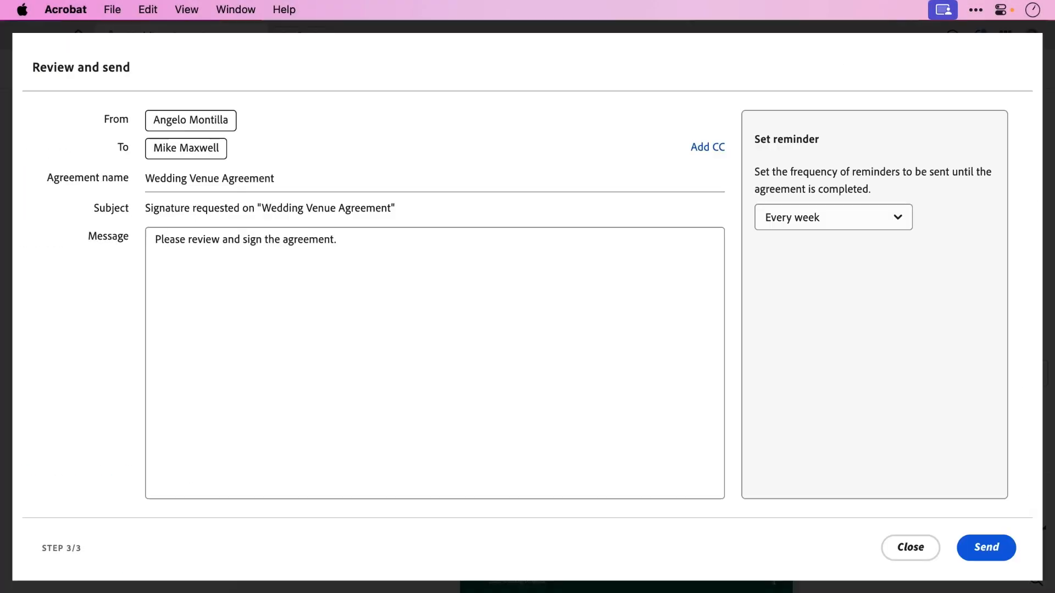
triple_click(244, 239)
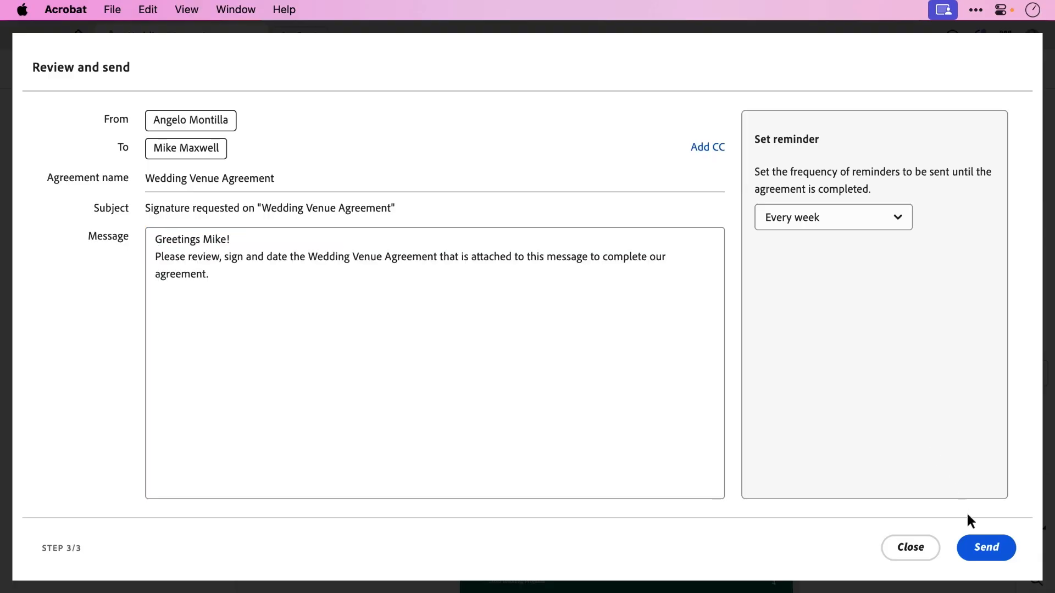
left_click(985, 547)
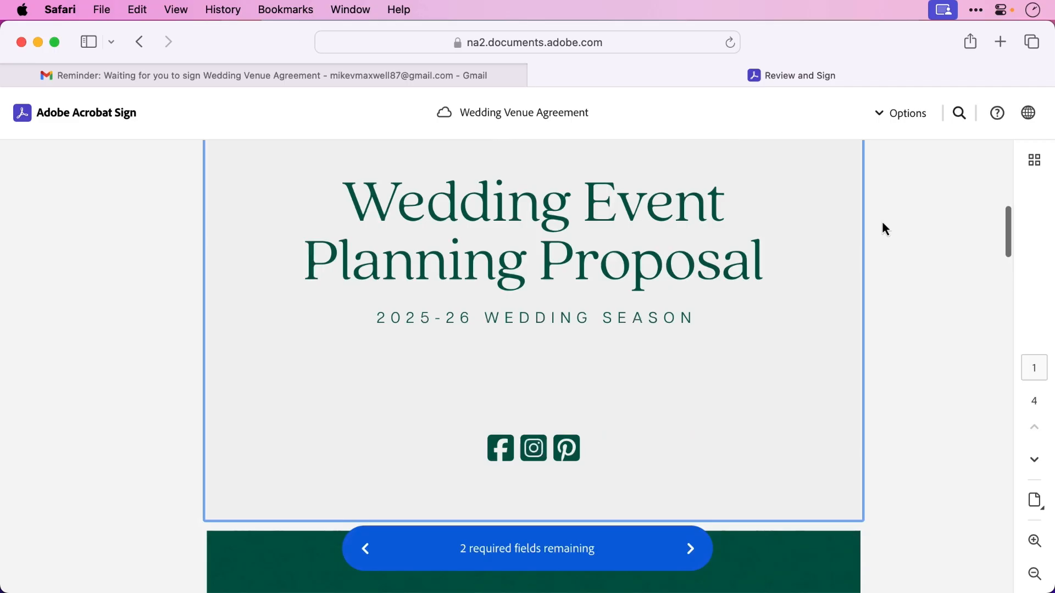
Step: Scroll to page 4 of the agreement in Acrobat Sign and reach the Click to Sign field
scroll("down", 3)
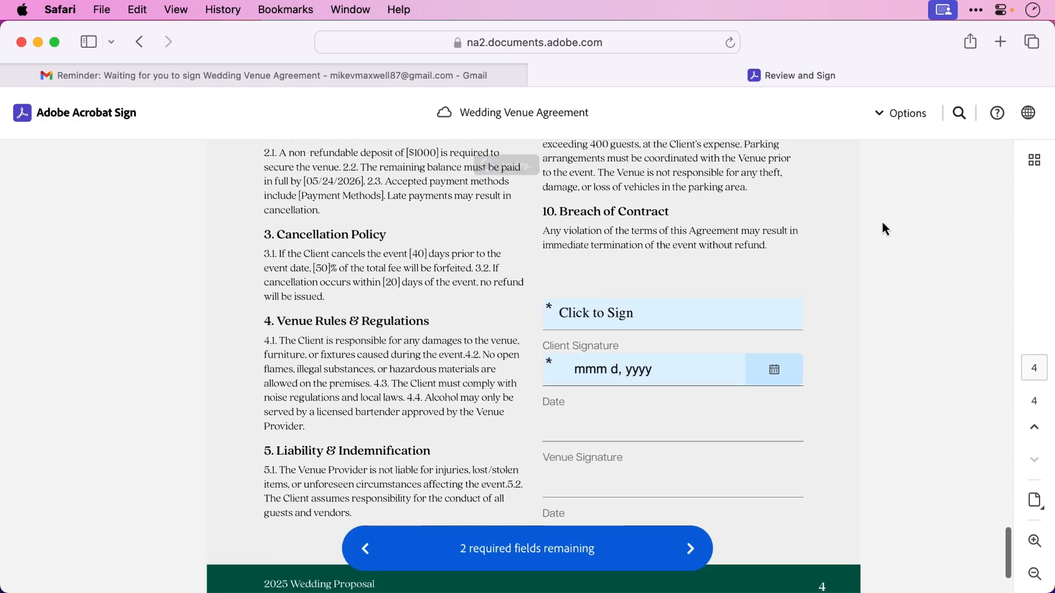
left_click(595, 313)
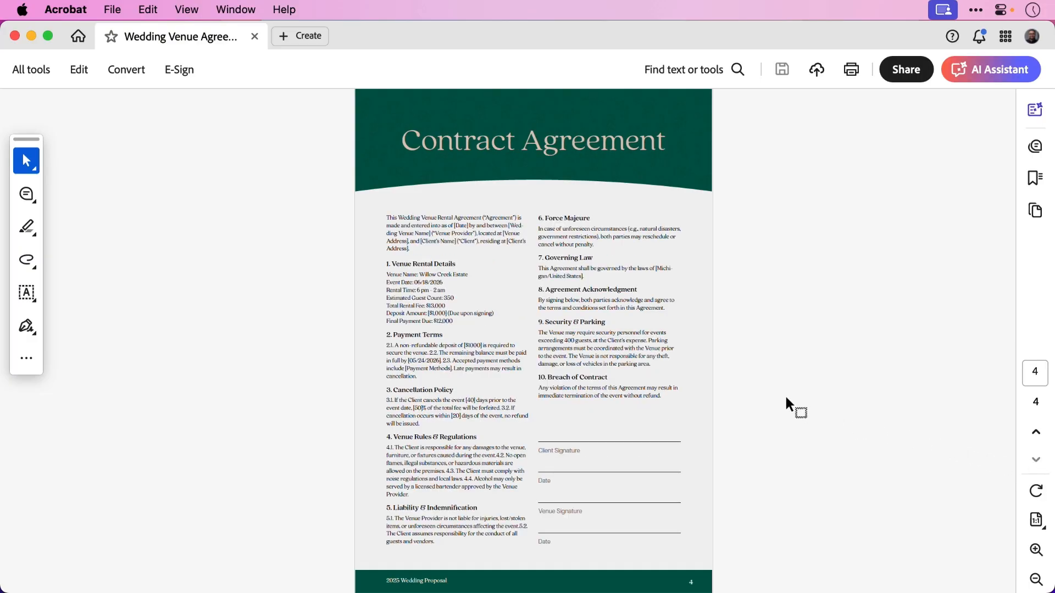
mouse_move(773, 397)
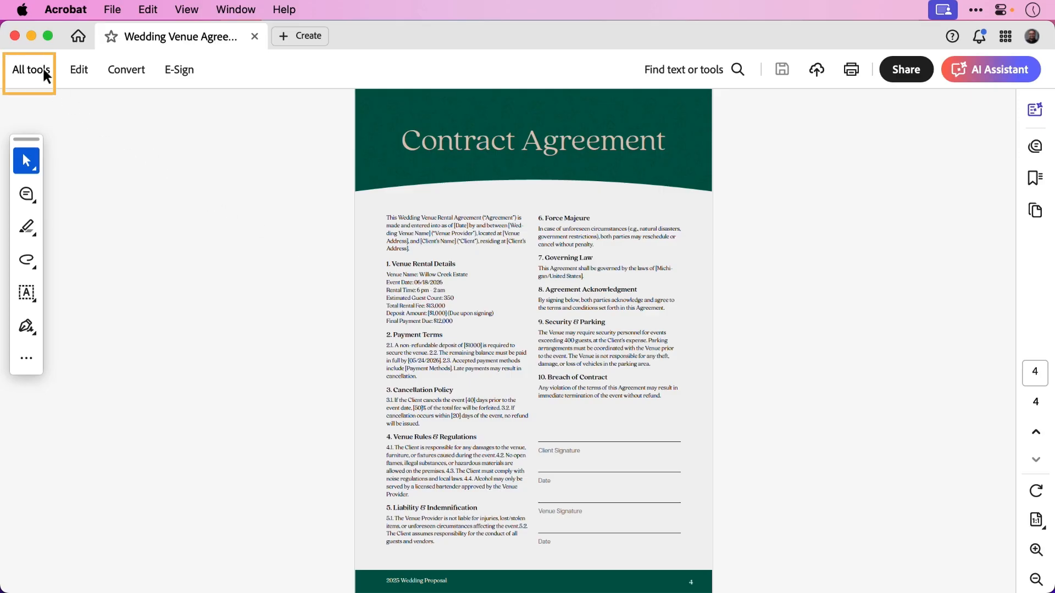
Step: Show the full tools list and switch to the E-Sign tools for the agreement
left_click(30, 70)
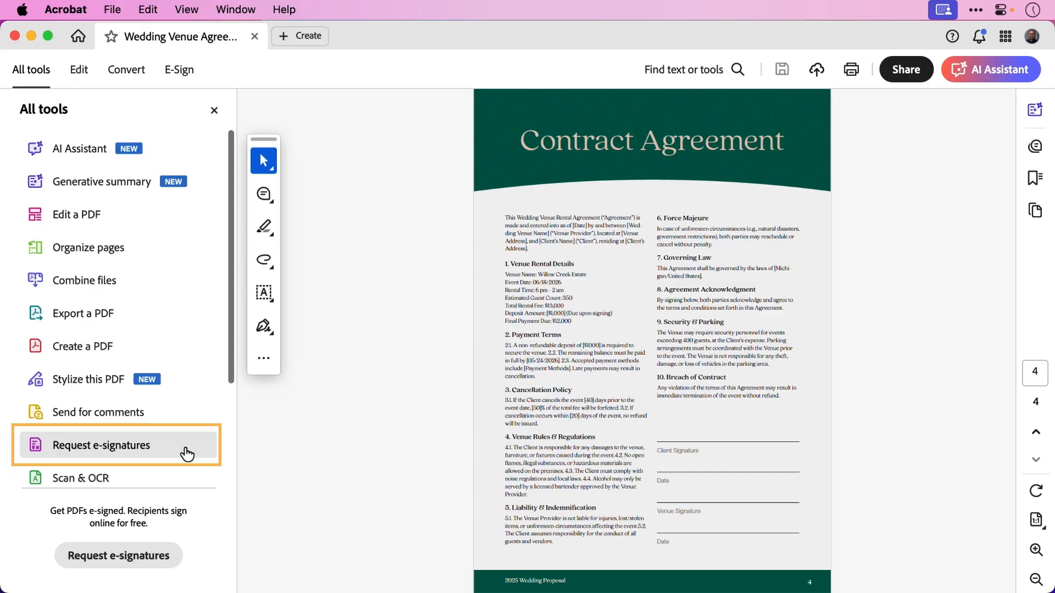
mouse_move(186, 453)
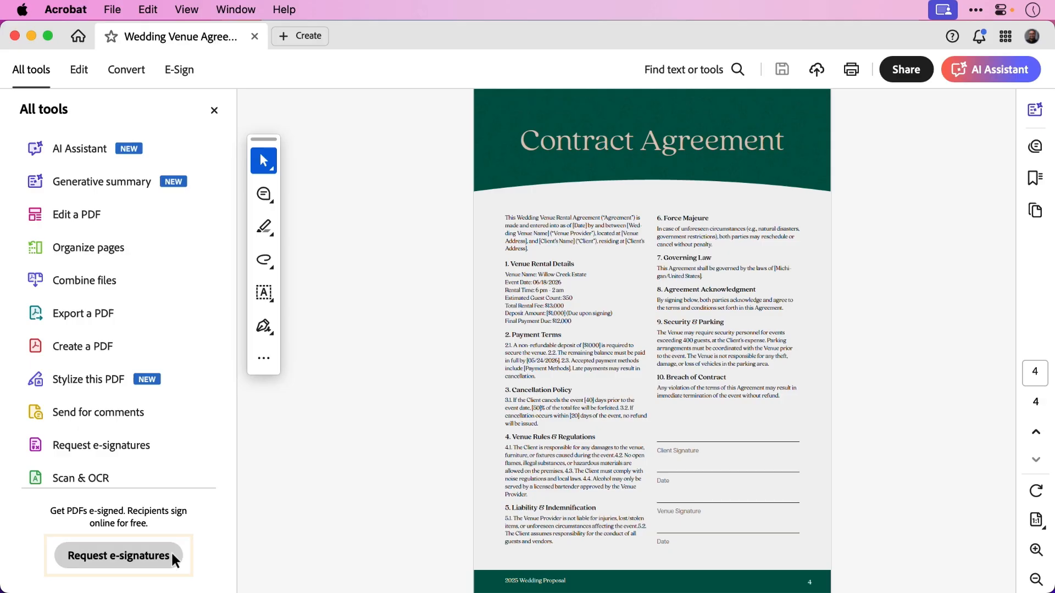
mouse_move(153, 346)
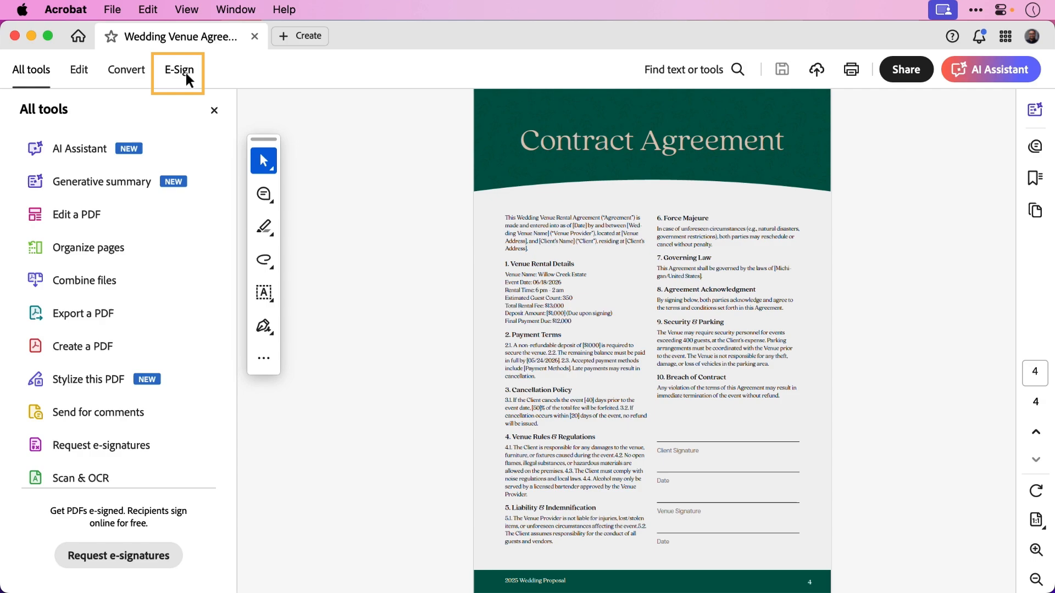
left_click(178, 69)
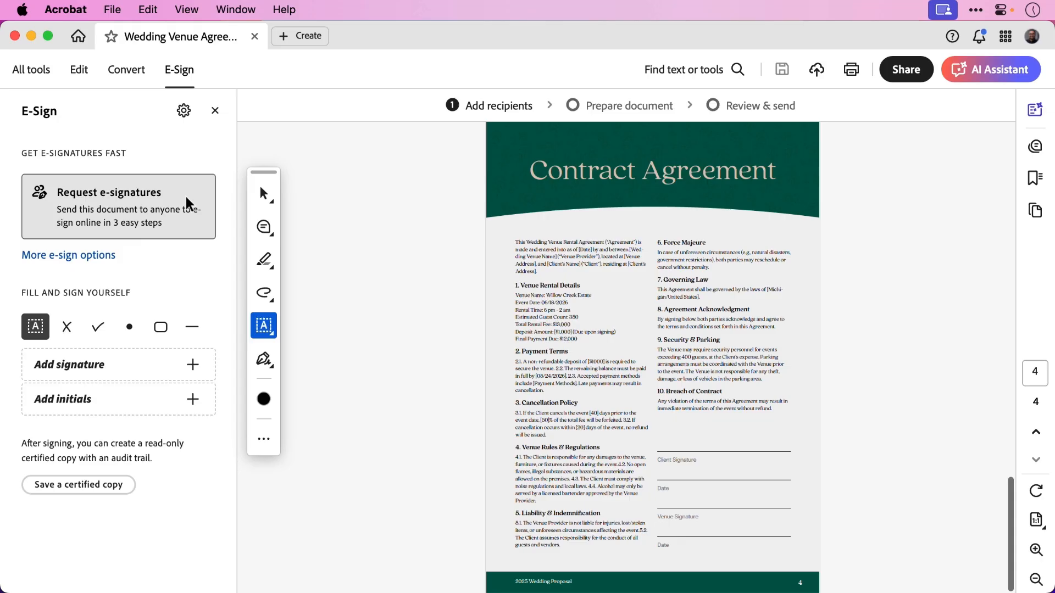
Step: Start a Request e-signatures workflow, reaching the add-recipients step
left_click(118, 206)
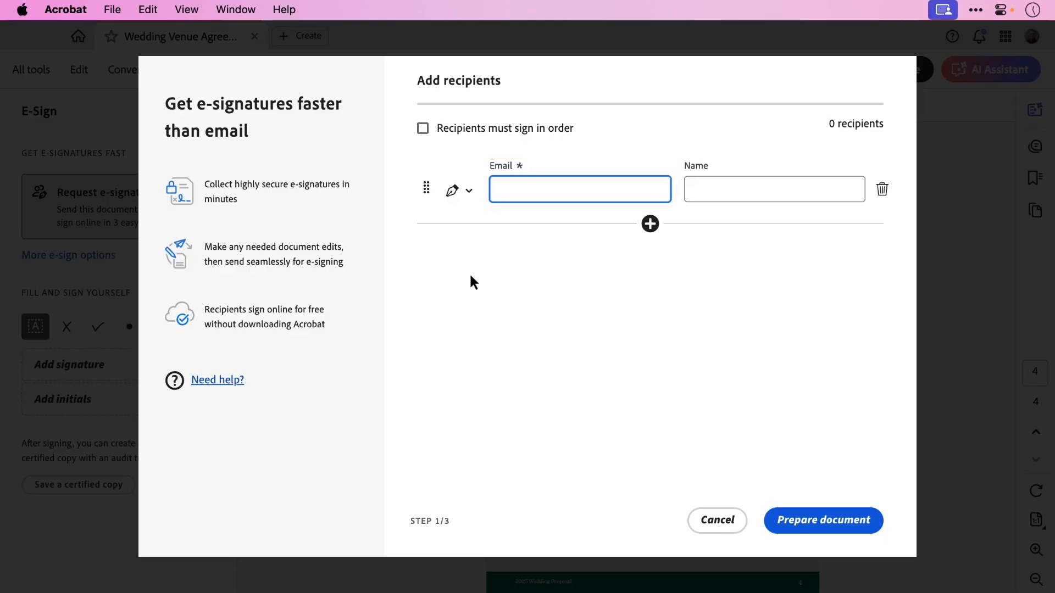
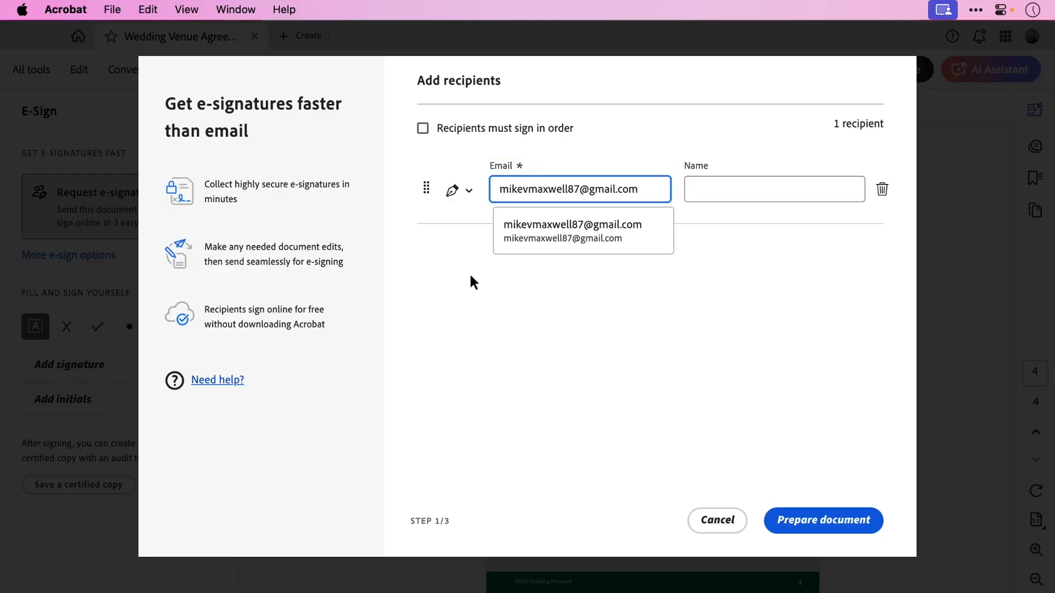
left_click(571, 231)
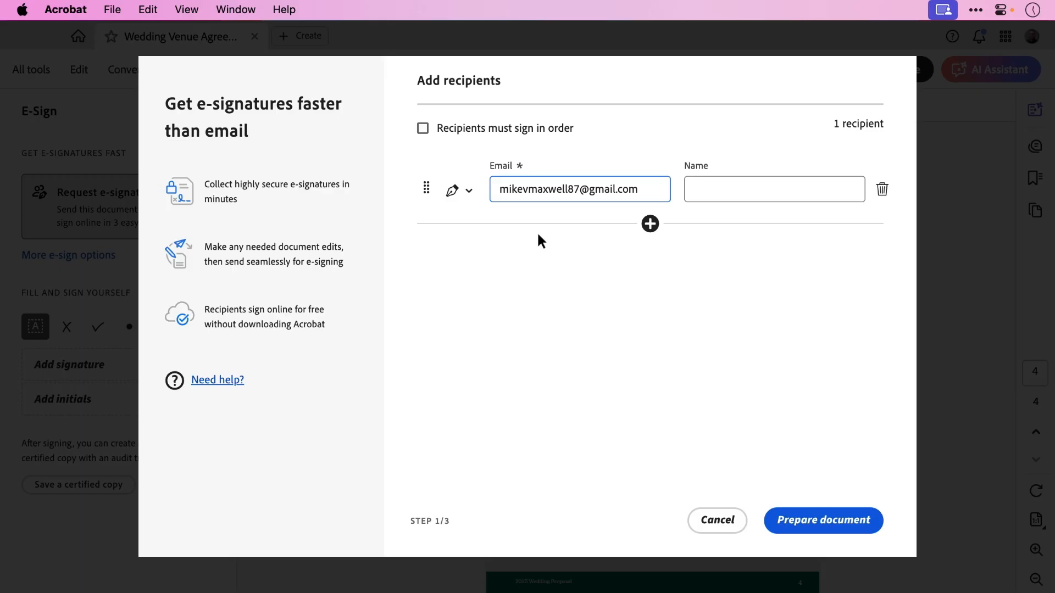
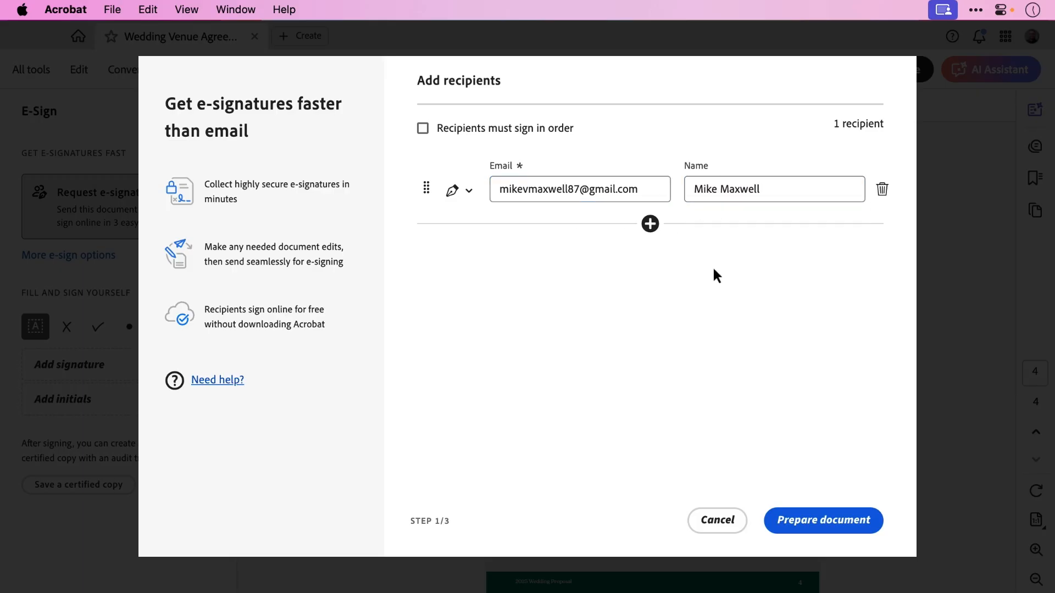
left_click(649, 224)
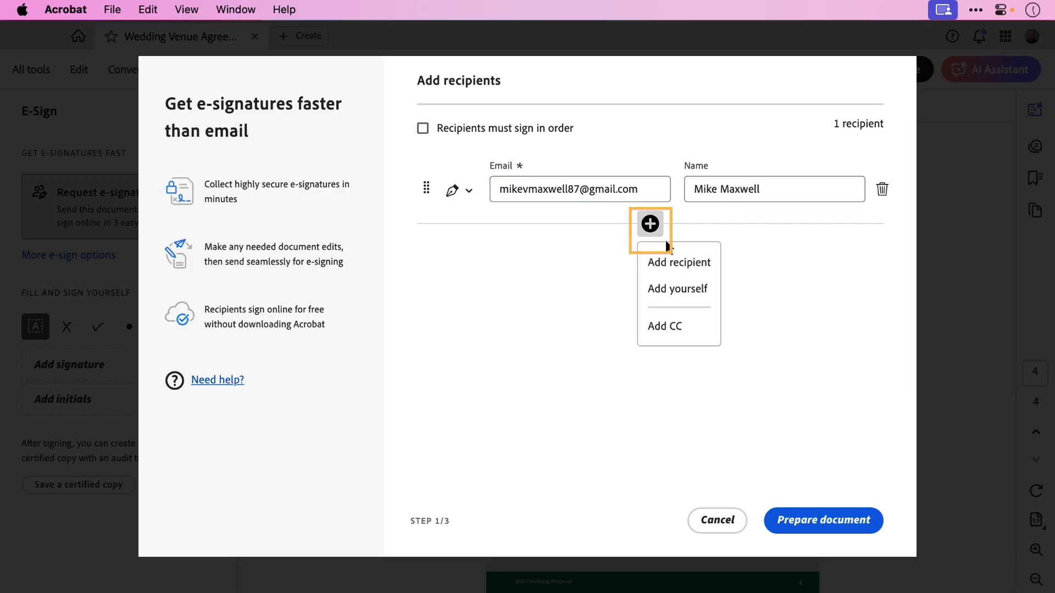
mouse_move(704, 272)
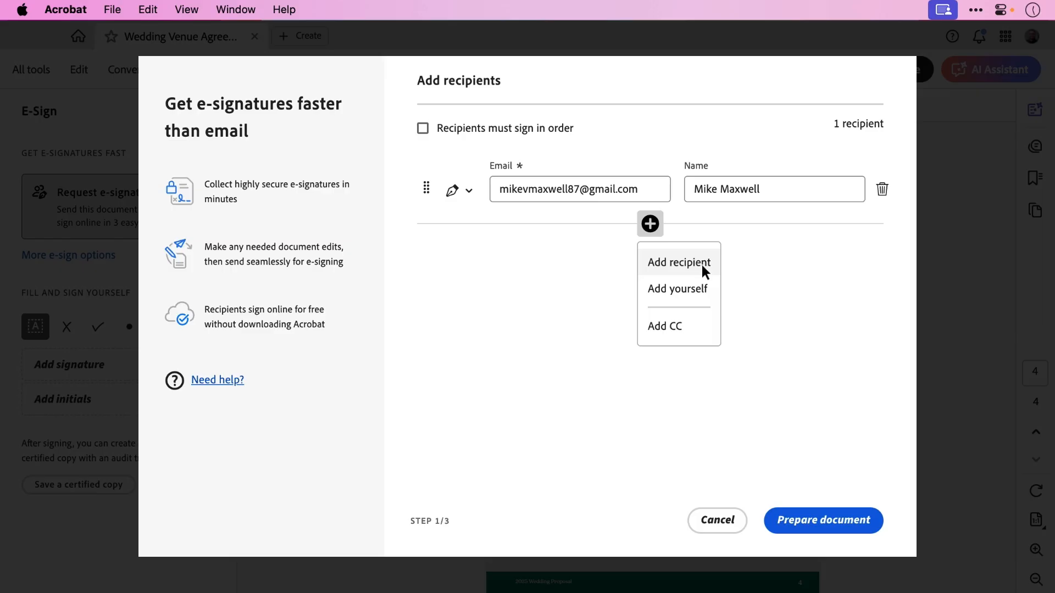
mouse_move(677, 289)
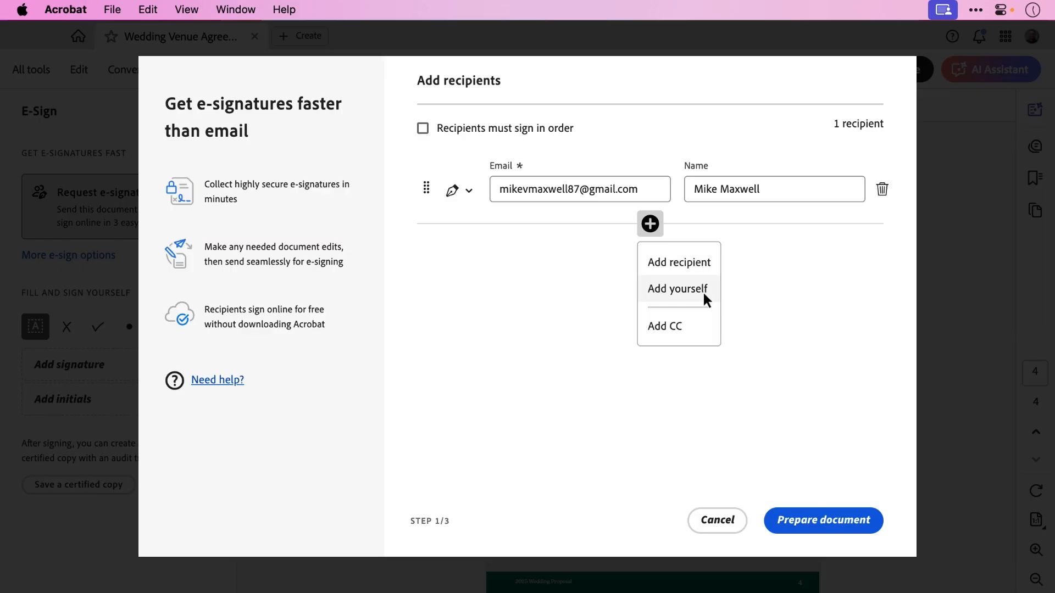
mouse_move(697, 330)
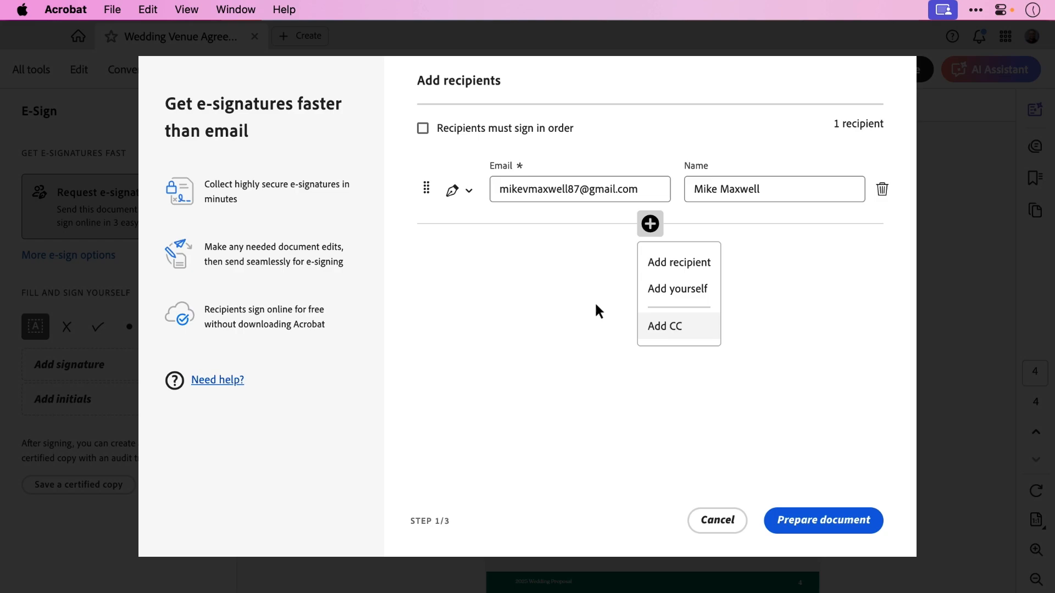
left_click(529, 275)
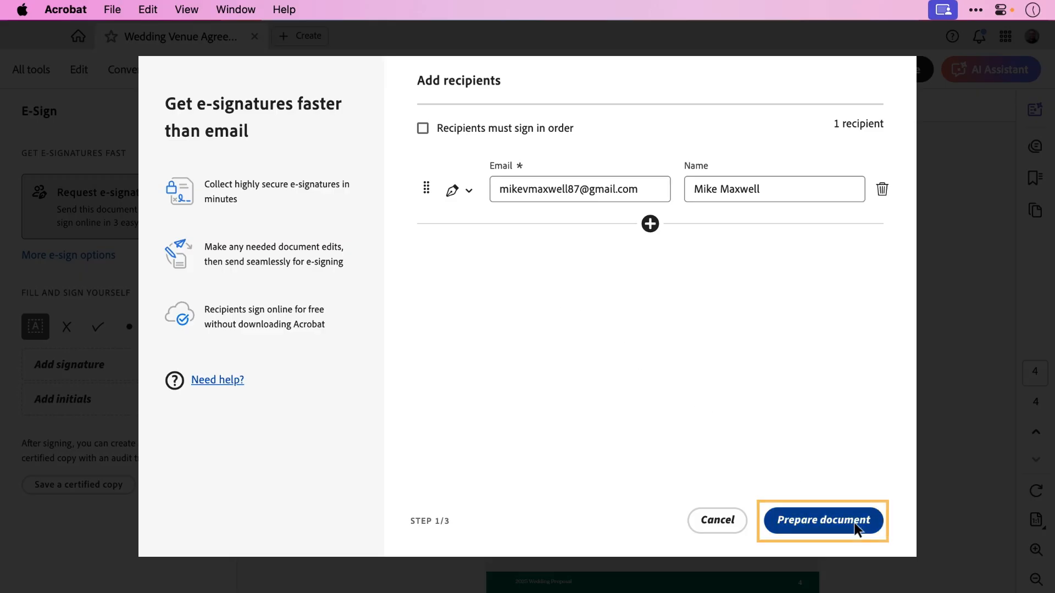
Step: Advance to Prepare document and place an e-signature field above the Client Signature line
left_click(822, 520)
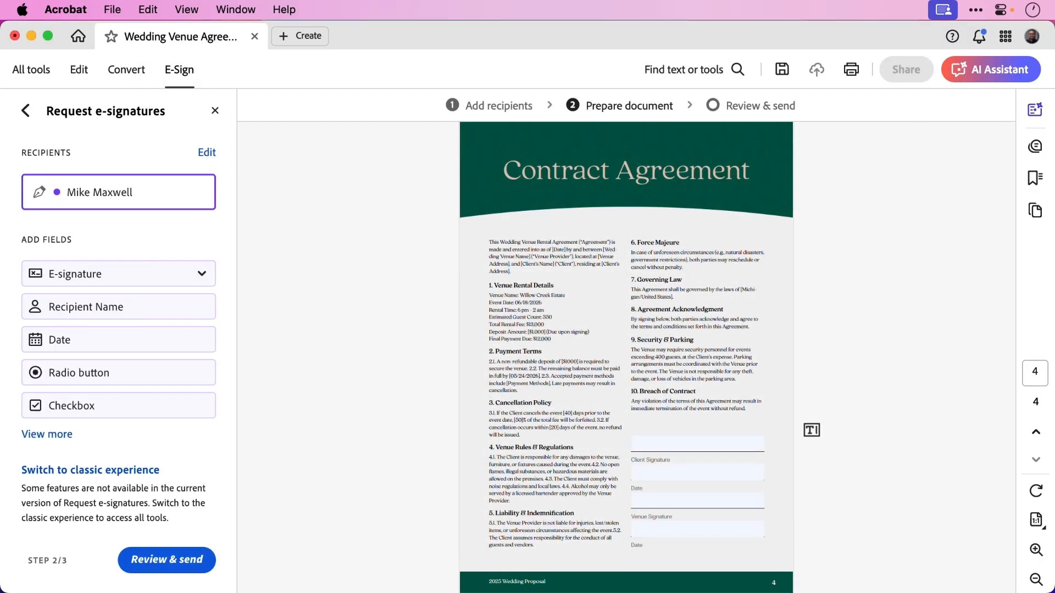
left_click_drag(811, 430, 766, 424)
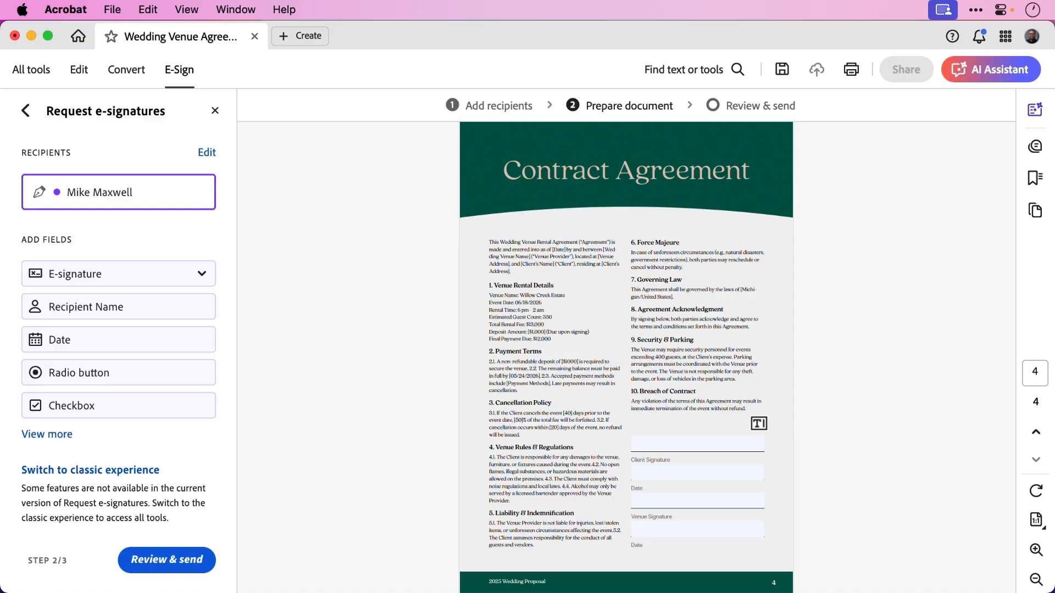
left_click(697, 444)
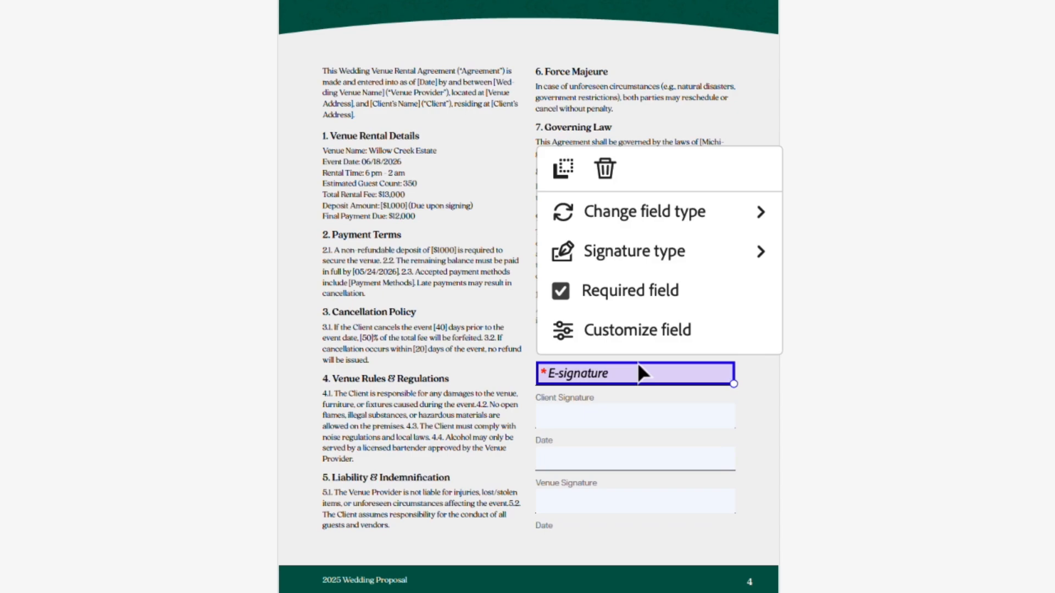
mouse_move(641, 372)
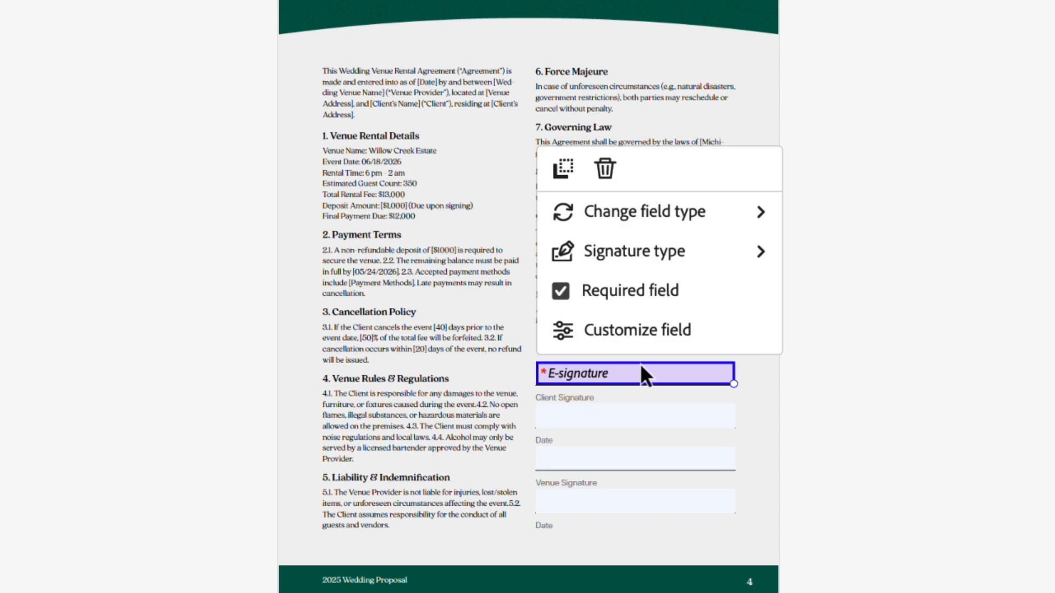
left_click(634, 251)
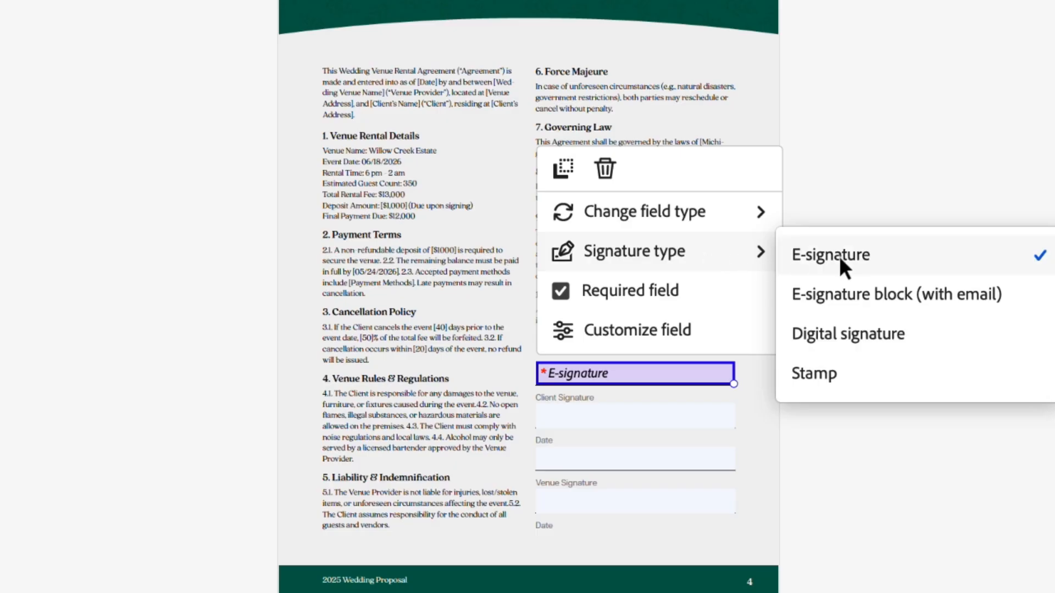
mouse_move(828, 334)
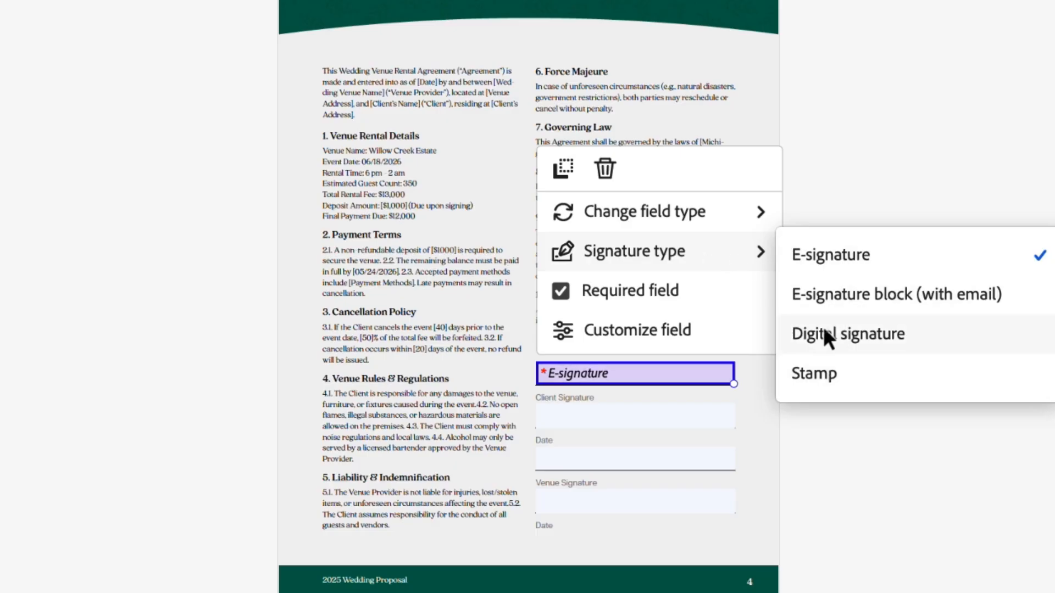
mouse_move(707, 303)
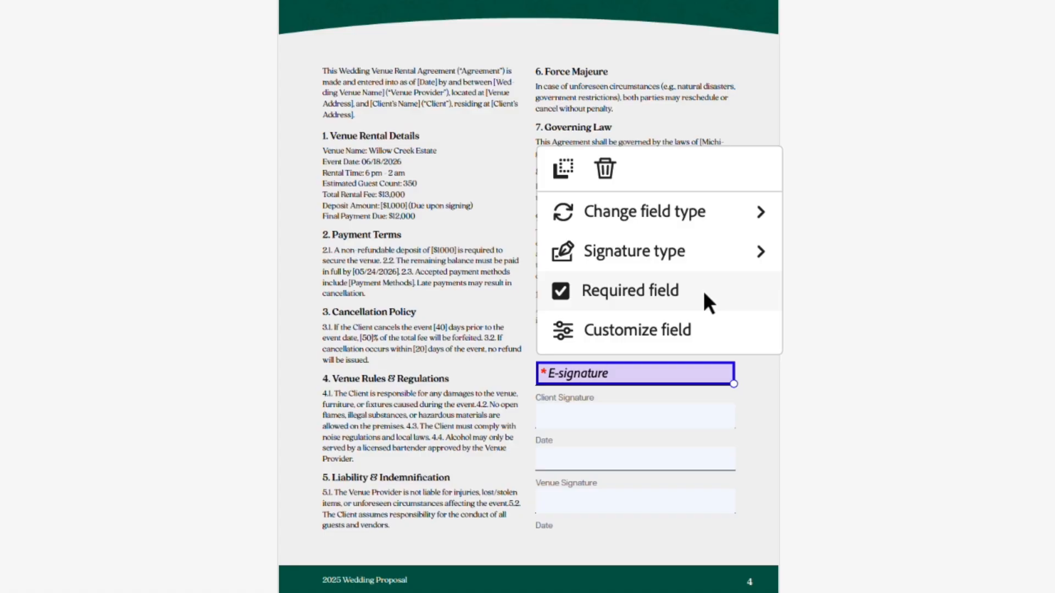
left_click(634, 415)
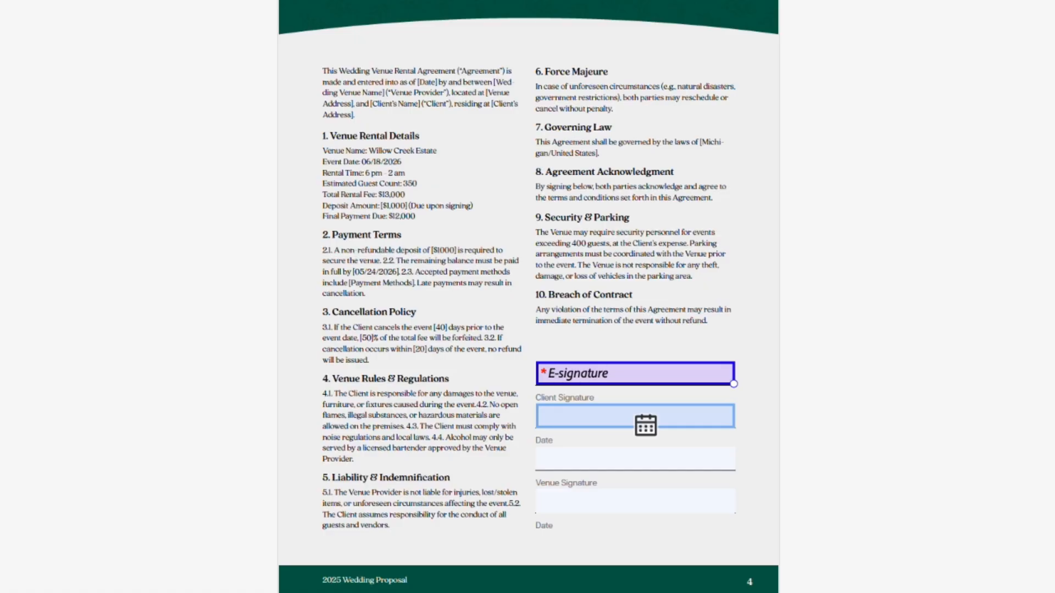
left_click(634, 415)
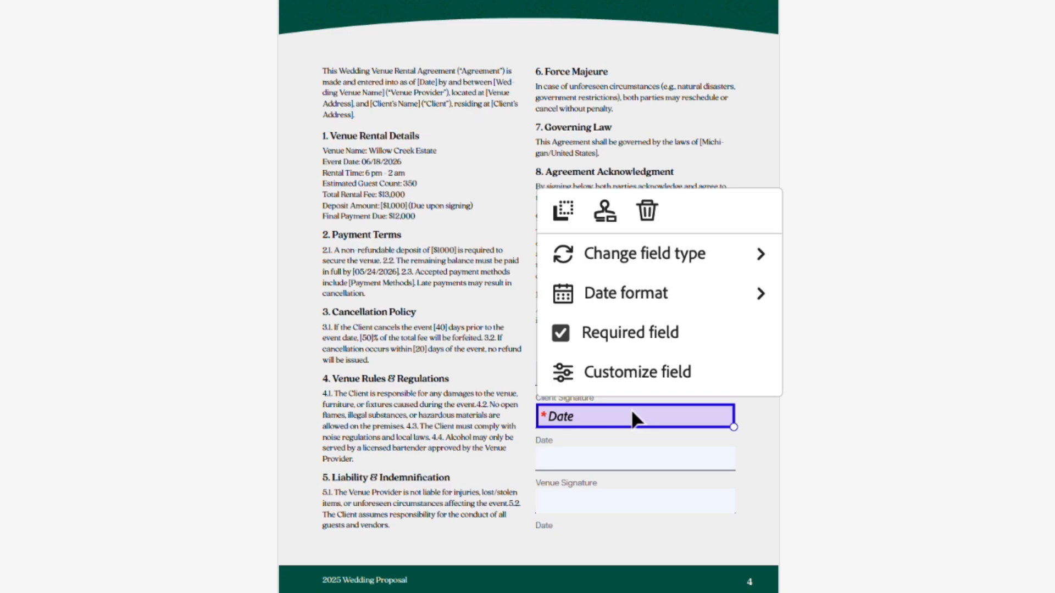
left_click(625, 292)
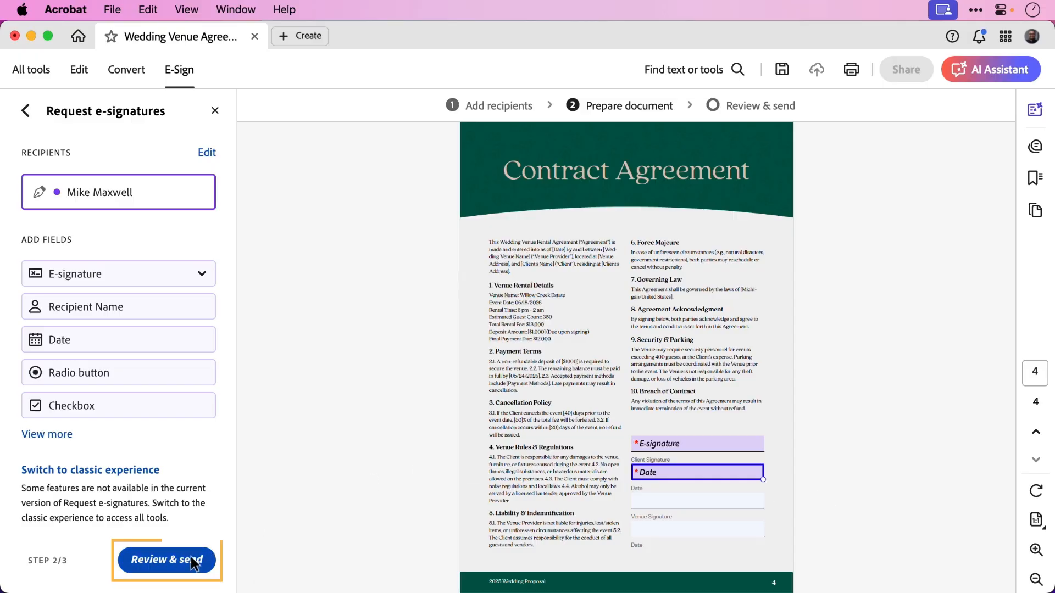
Step: Move to Review & send and replace the default message with 'Greetings Mike!' asking him to review, sign and date
left_click(166, 559)
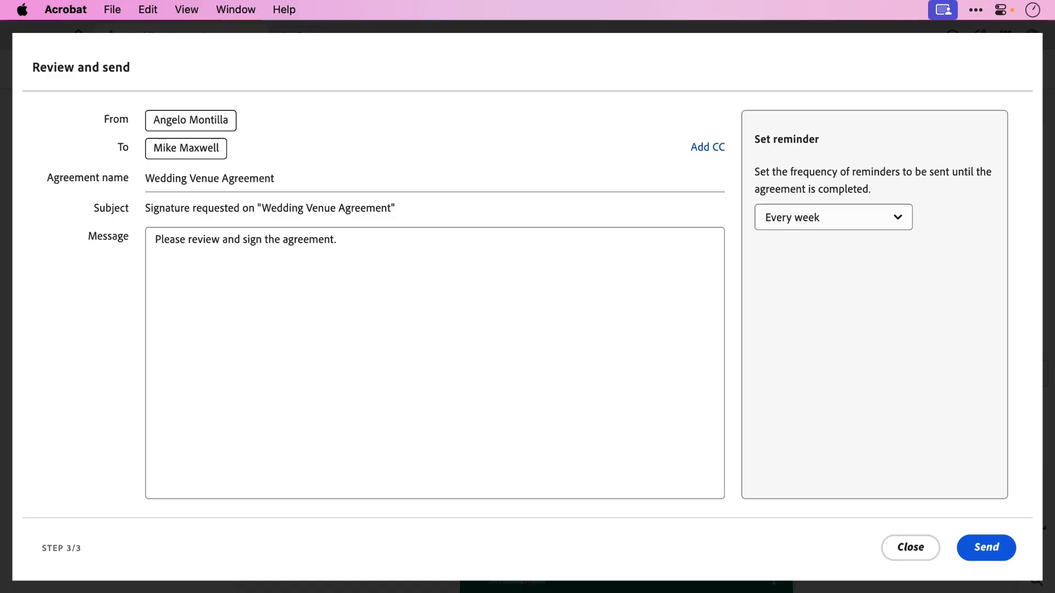
left_click(209, 178)
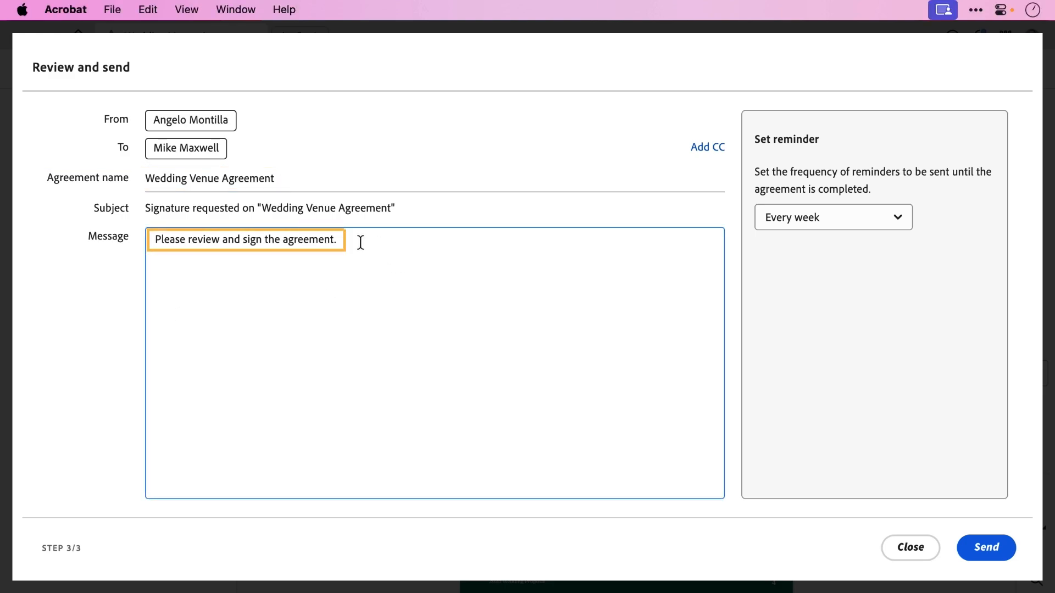
left_click_drag(210, 240, 334, 240)
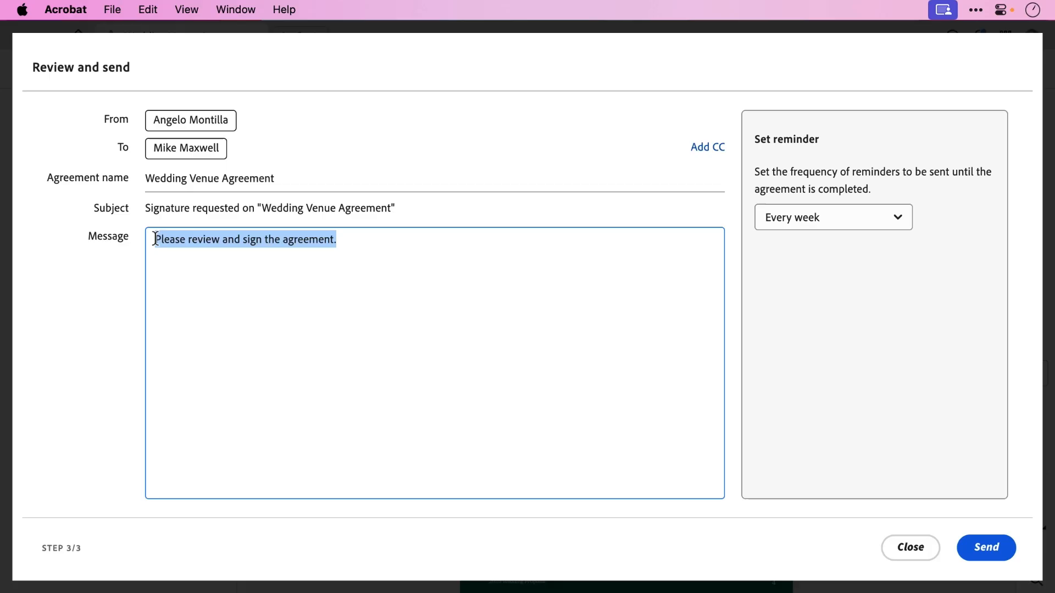
type("Greetings Mike!")
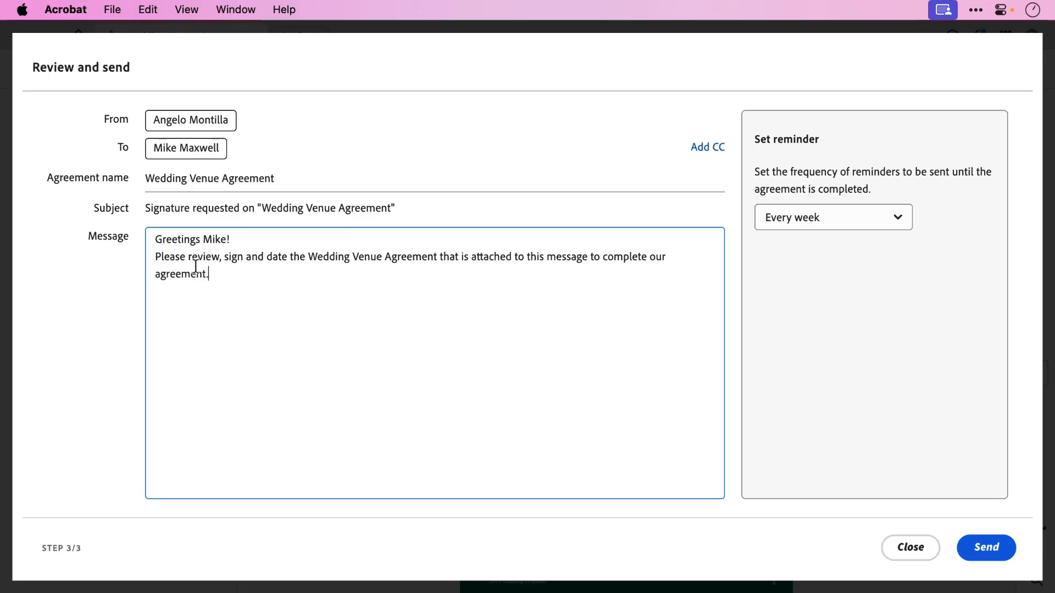
mouse_move(806, 286)
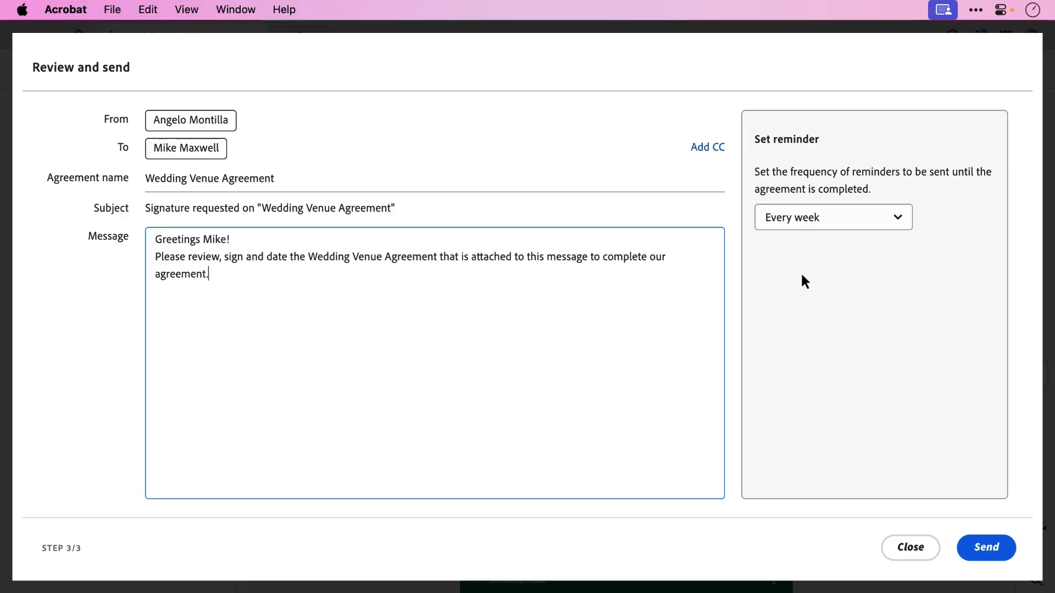
mouse_move(838, 263)
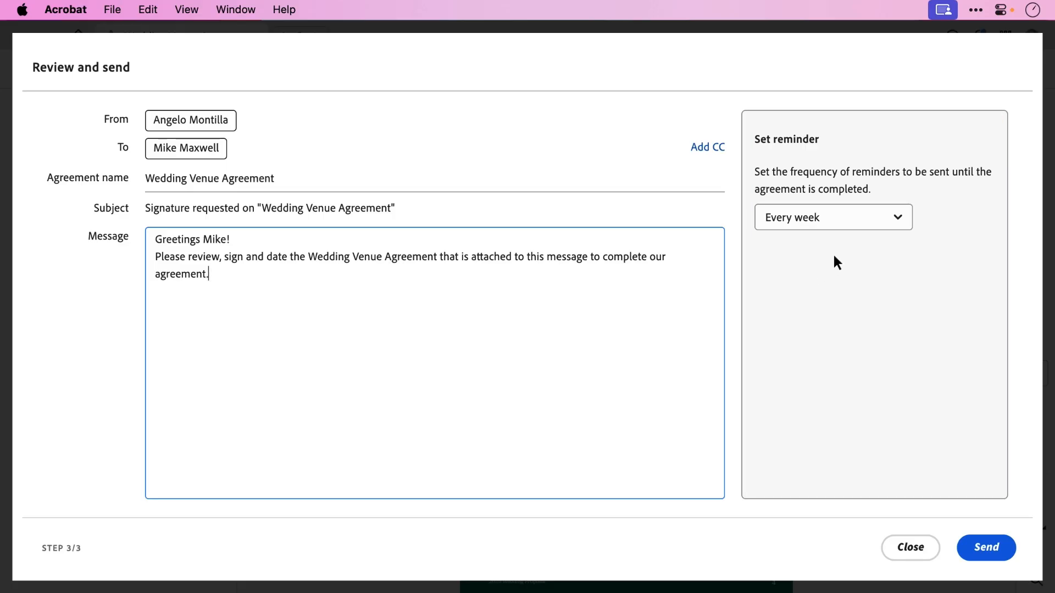
Step: Set reminders to Every week and send the agreement for signature
left_click(832, 217)
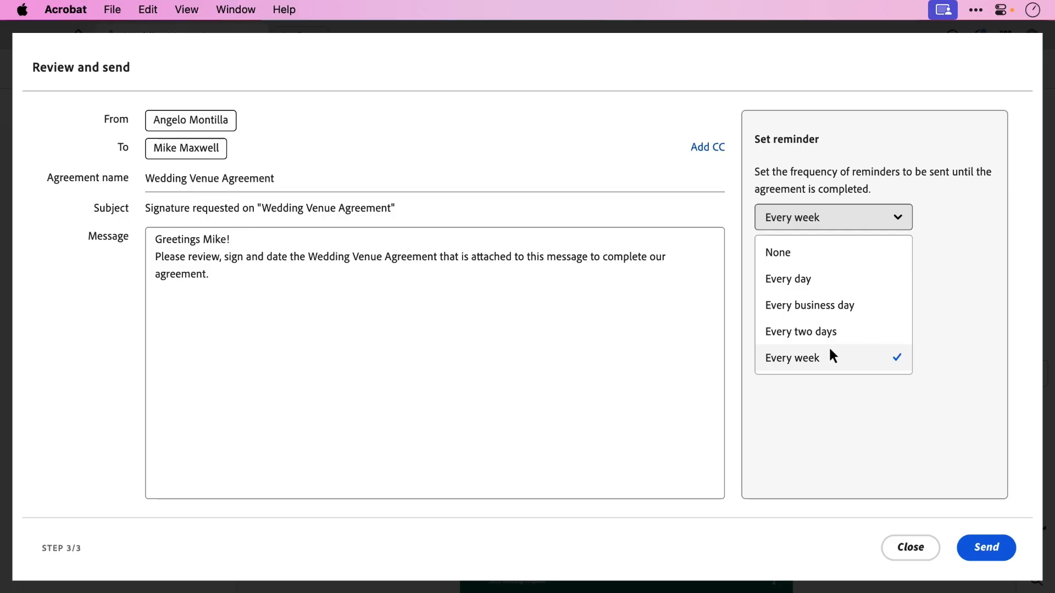
mouse_move(820, 293)
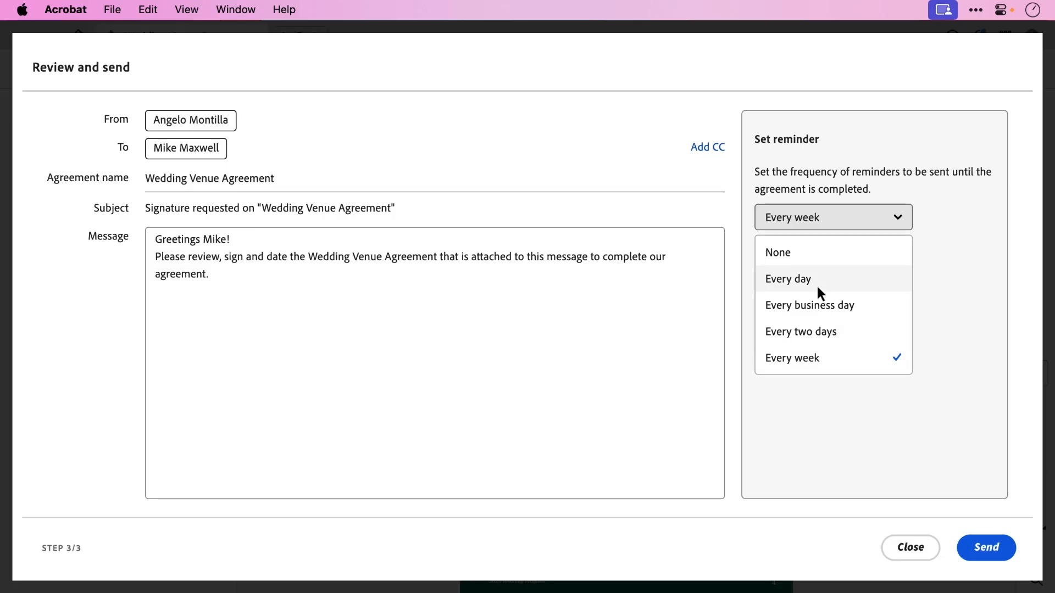
mouse_move(813, 261)
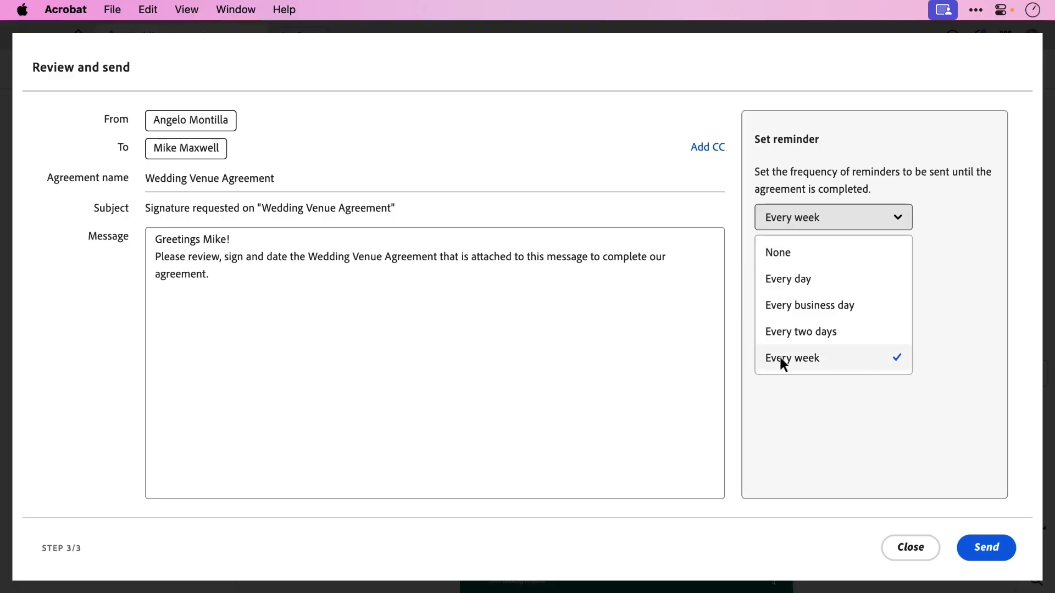
left_click(792, 358)
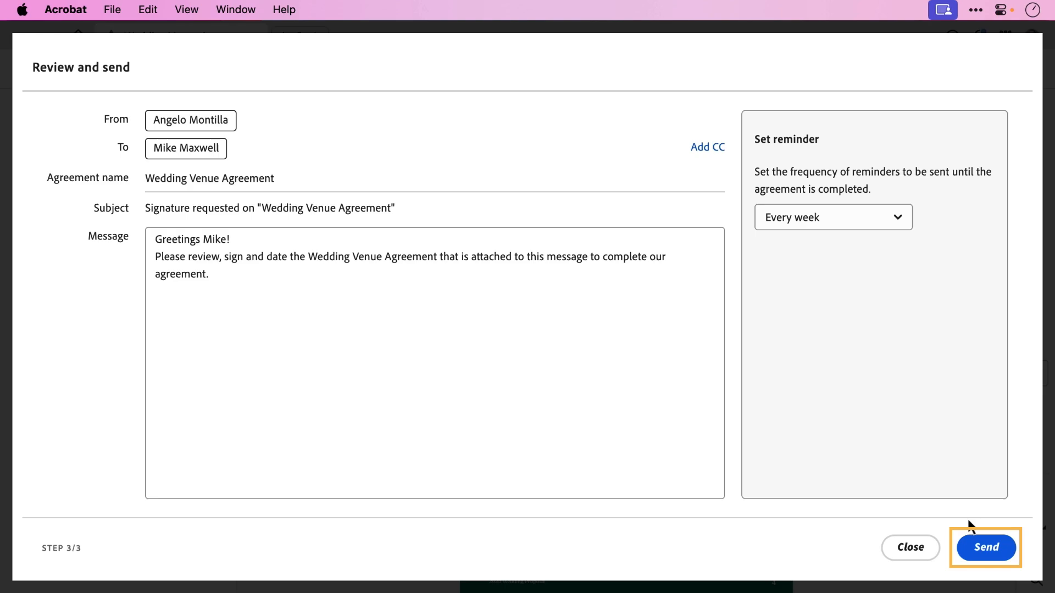
left_click(985, 548)
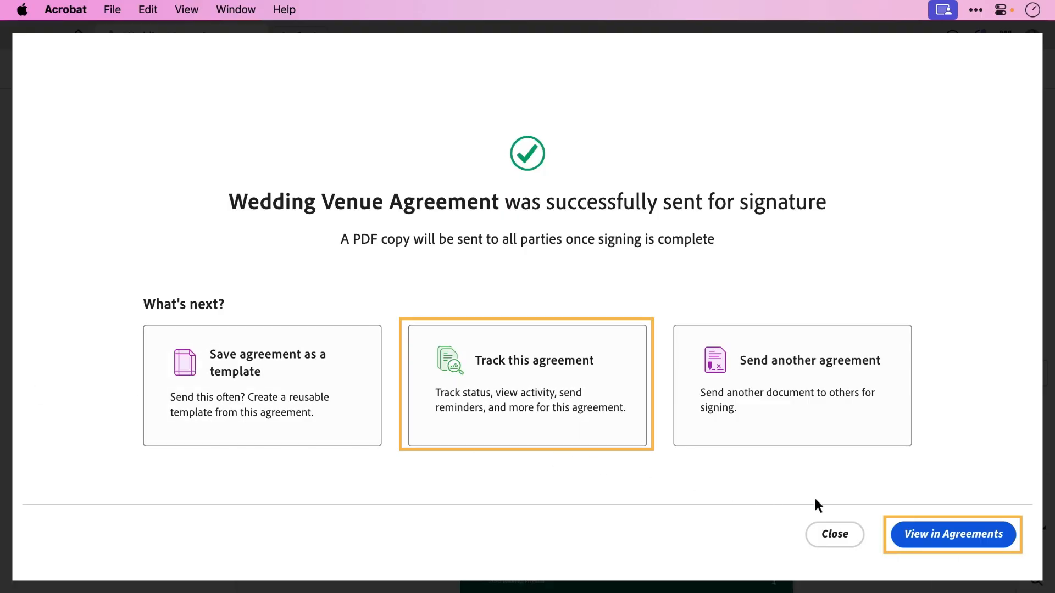
Step: View the sent Wedding Venue Agreement in All agreements, showing 0 of 1 completed
left_click(951, 534)
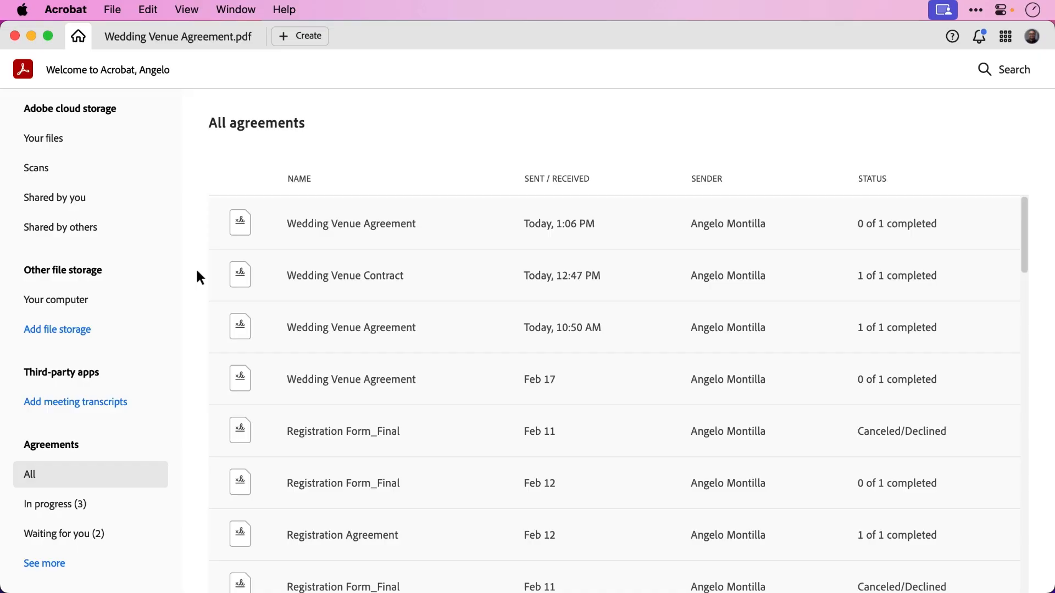
mouse_move(450, 250)
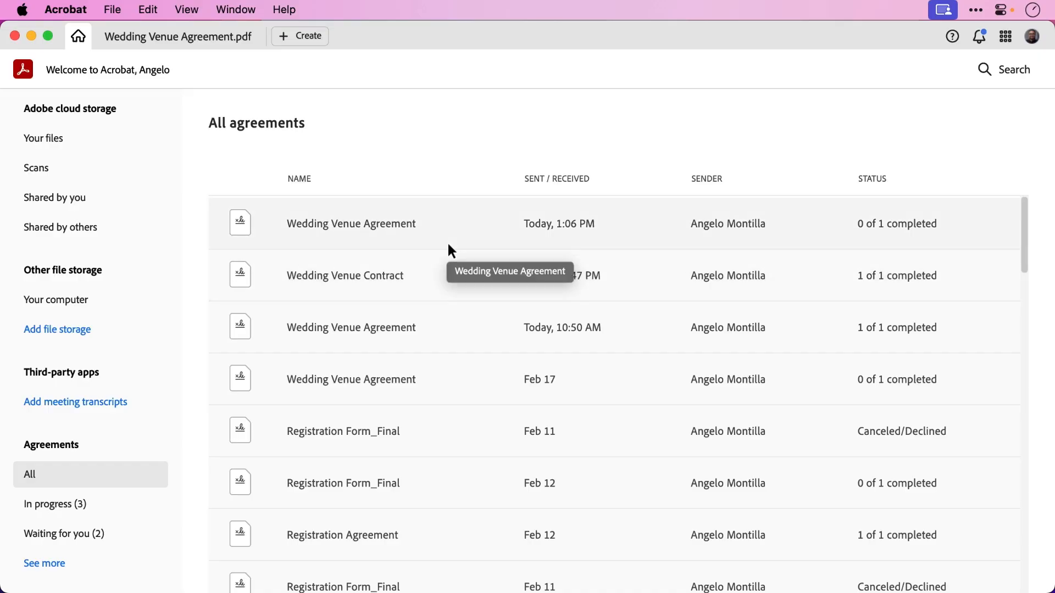
left_click(350, 223)
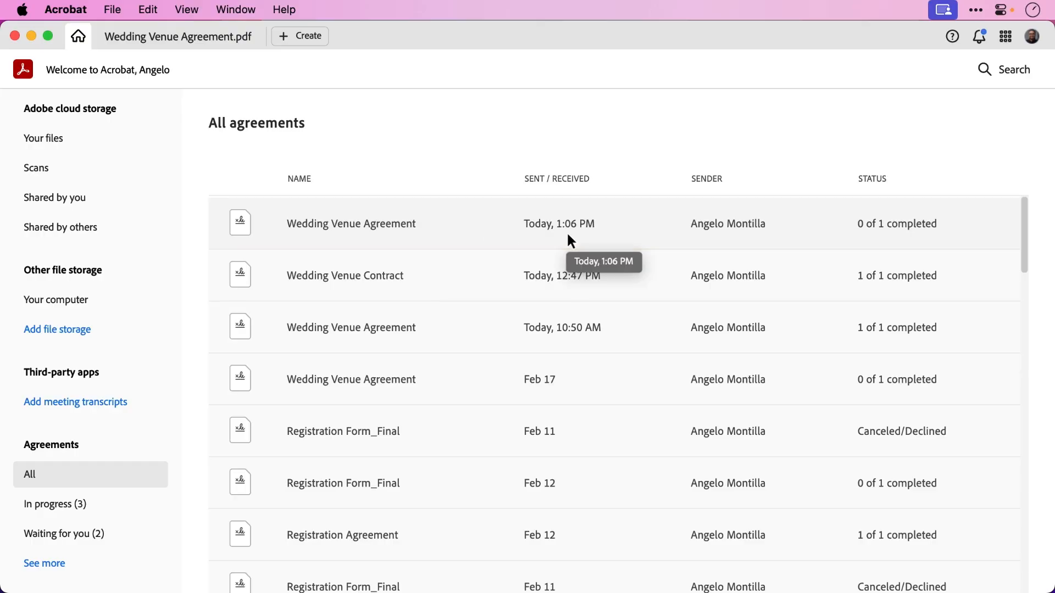
mouse_move(801, 251)
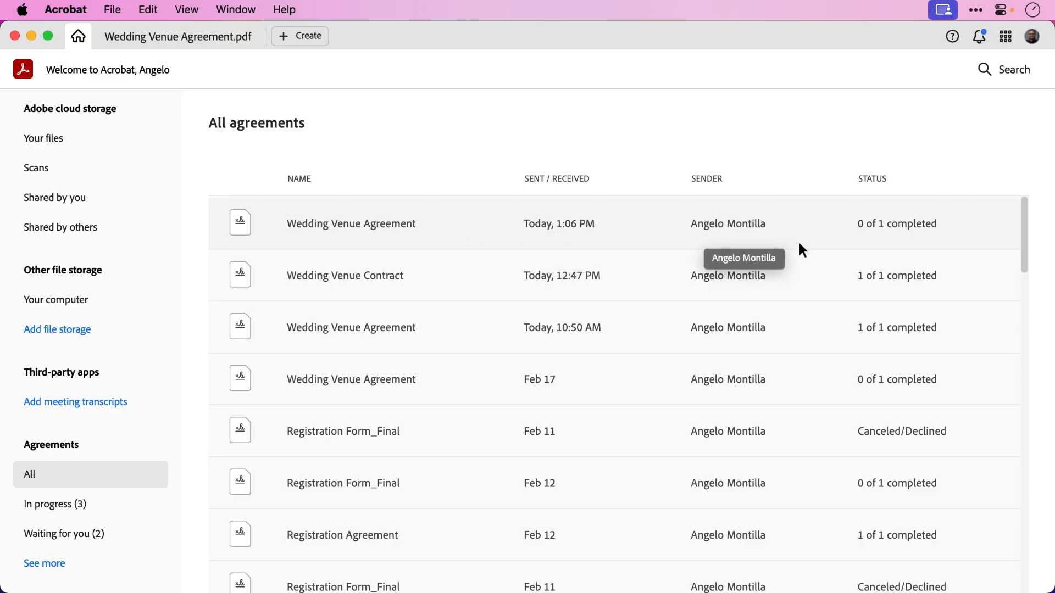
mouse_move(799, 184)
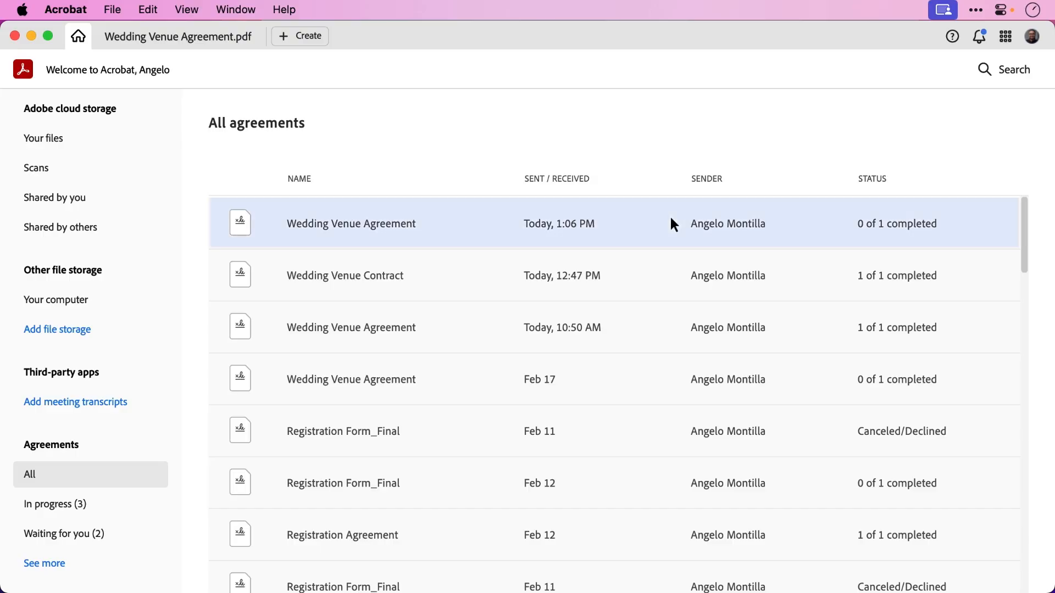
Step: Under Reminders, start a note to Mike following up on the form needing his e-signature
left_click(351, 223)
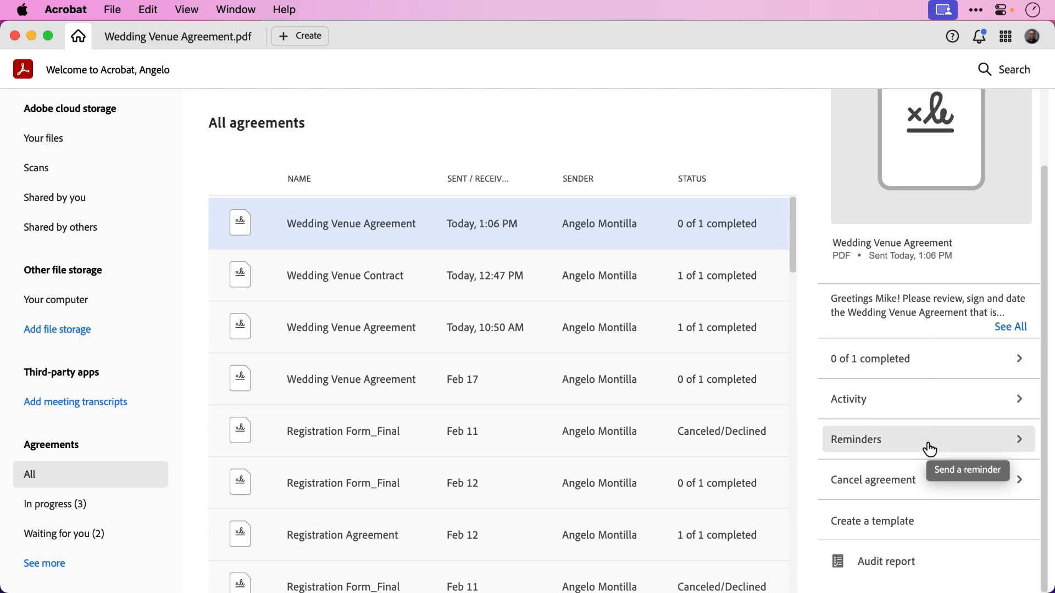
left_click(856, 440)
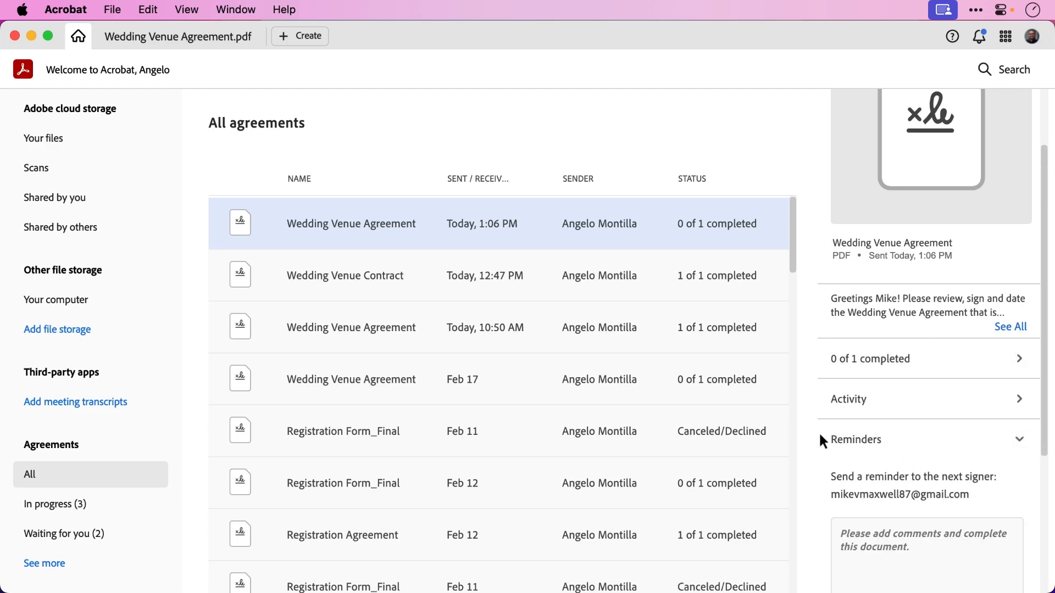
scroll("down", 3)
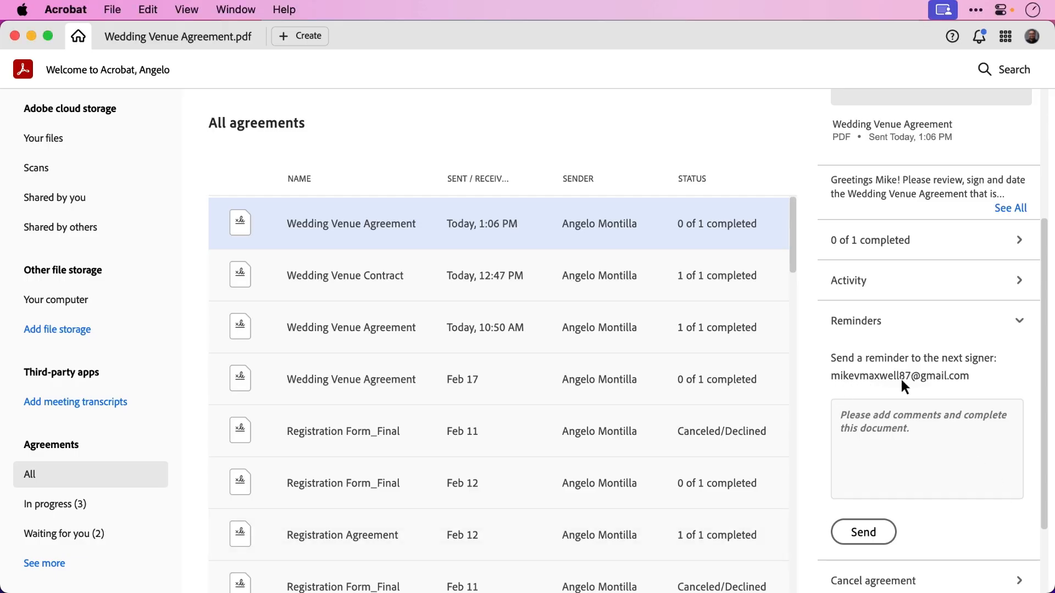
left_click(926, 449)
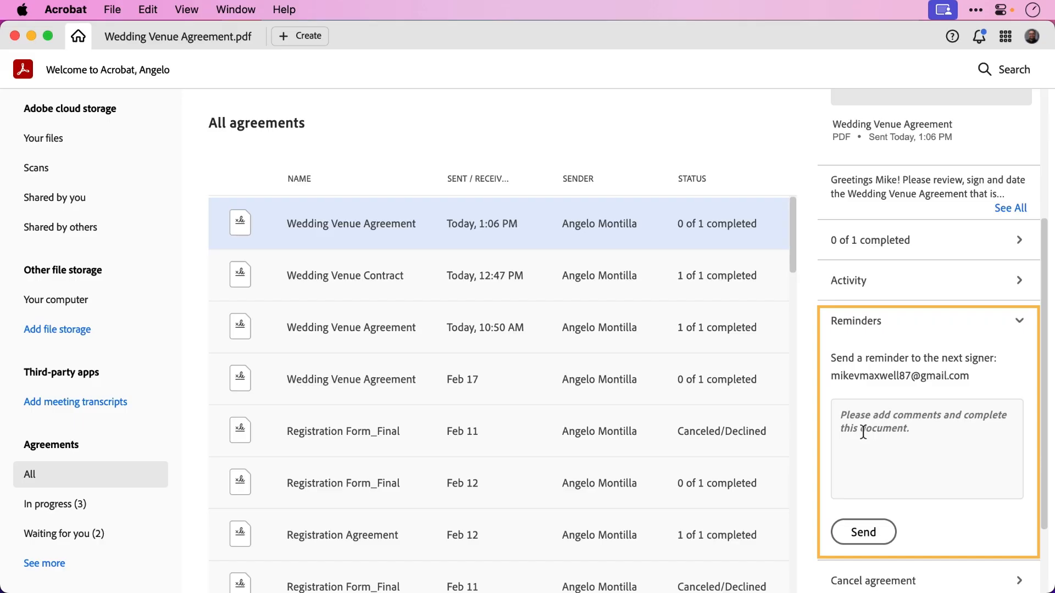
type("Hey Mike! Just following up on this form that requires an e-signature to complete the agreement. Please sign at your earliest convenience.")
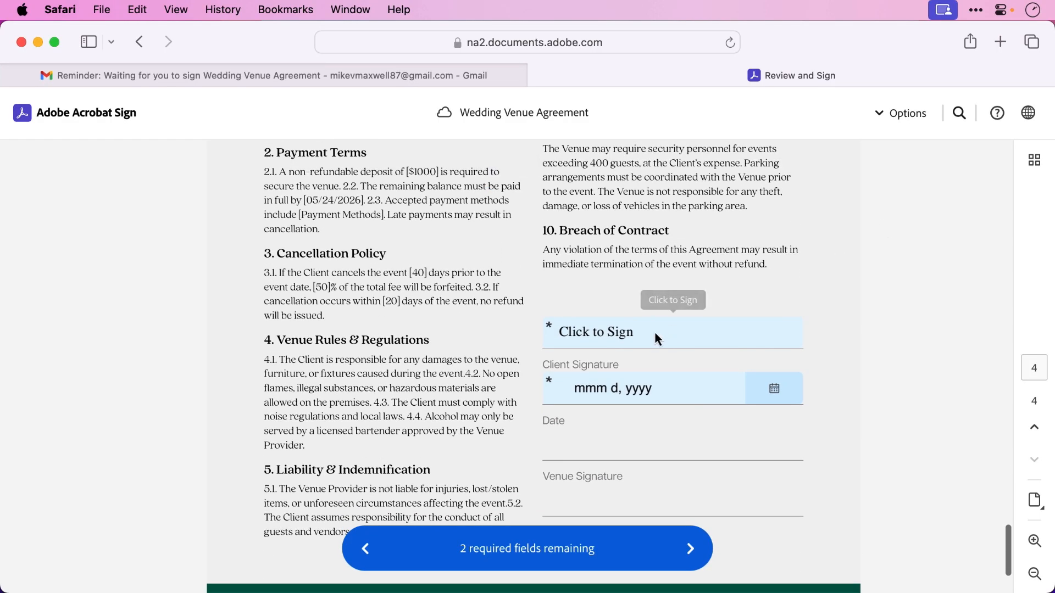
left_click(595, 331)
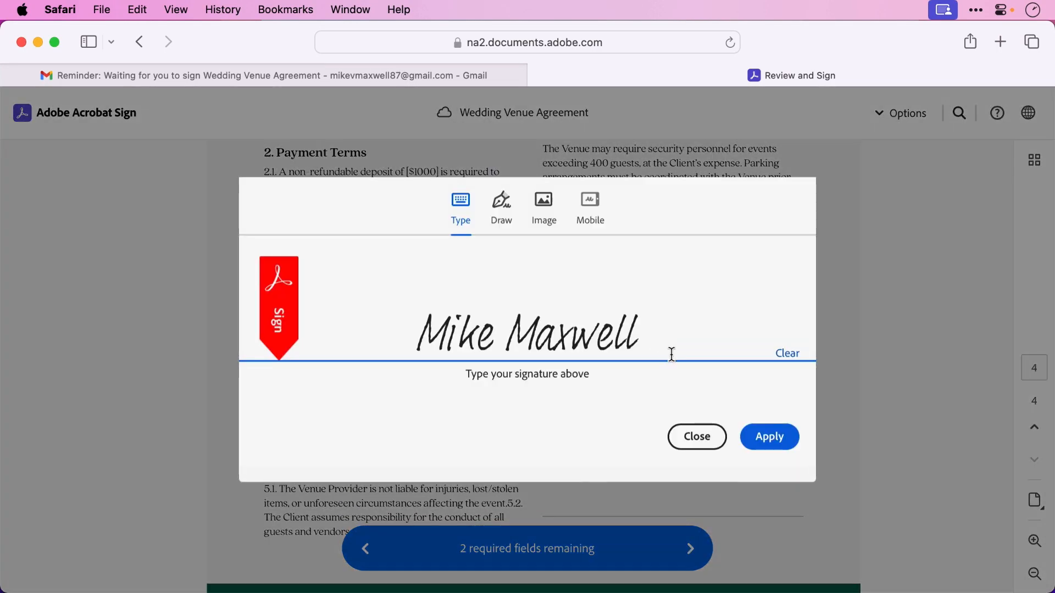
left_click(768, 436)
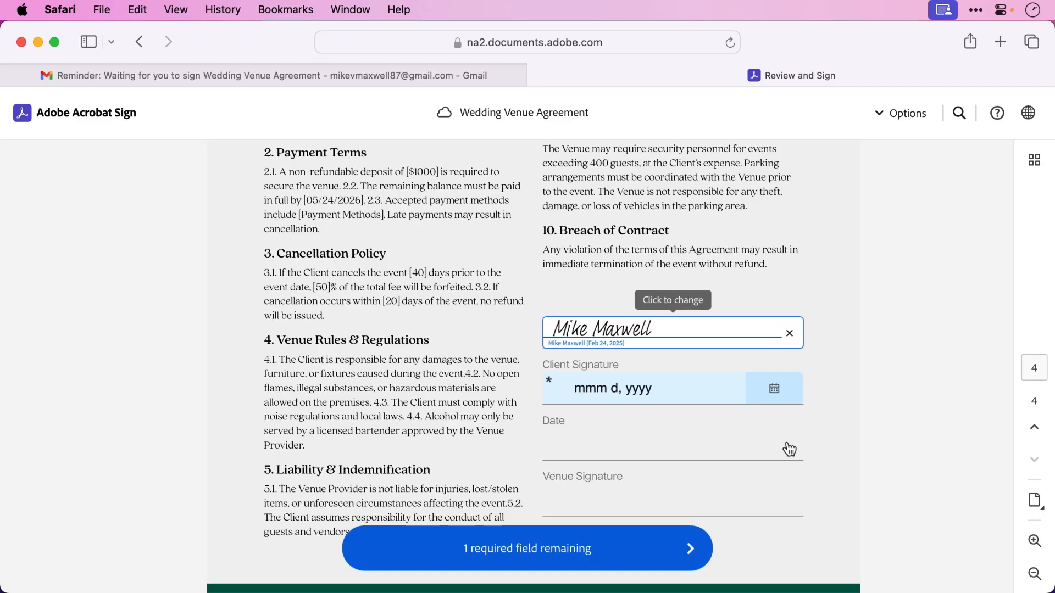
left_click(773, 388)
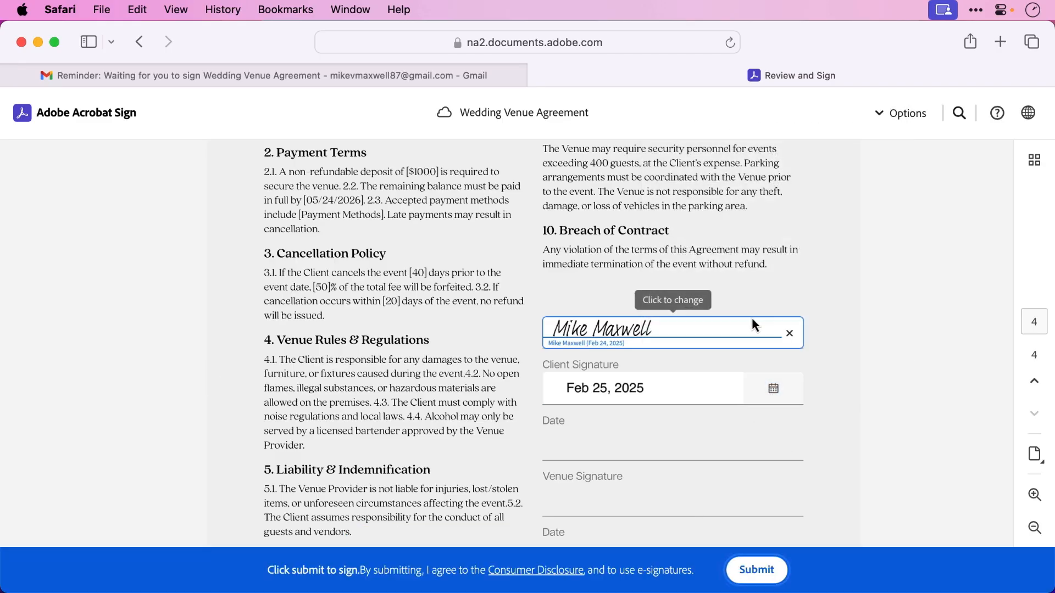
left_click(755, 571)
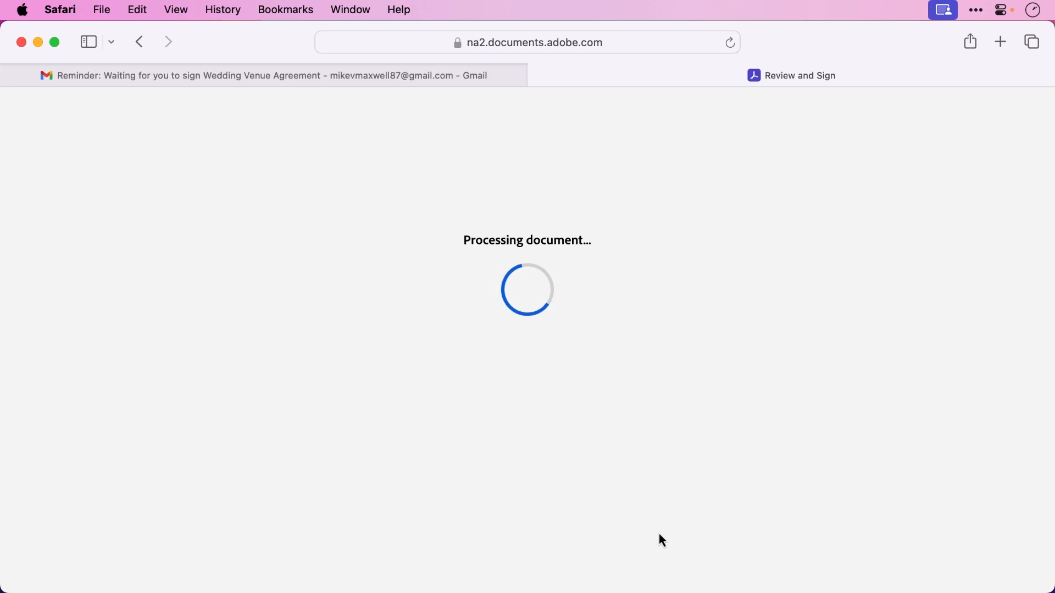